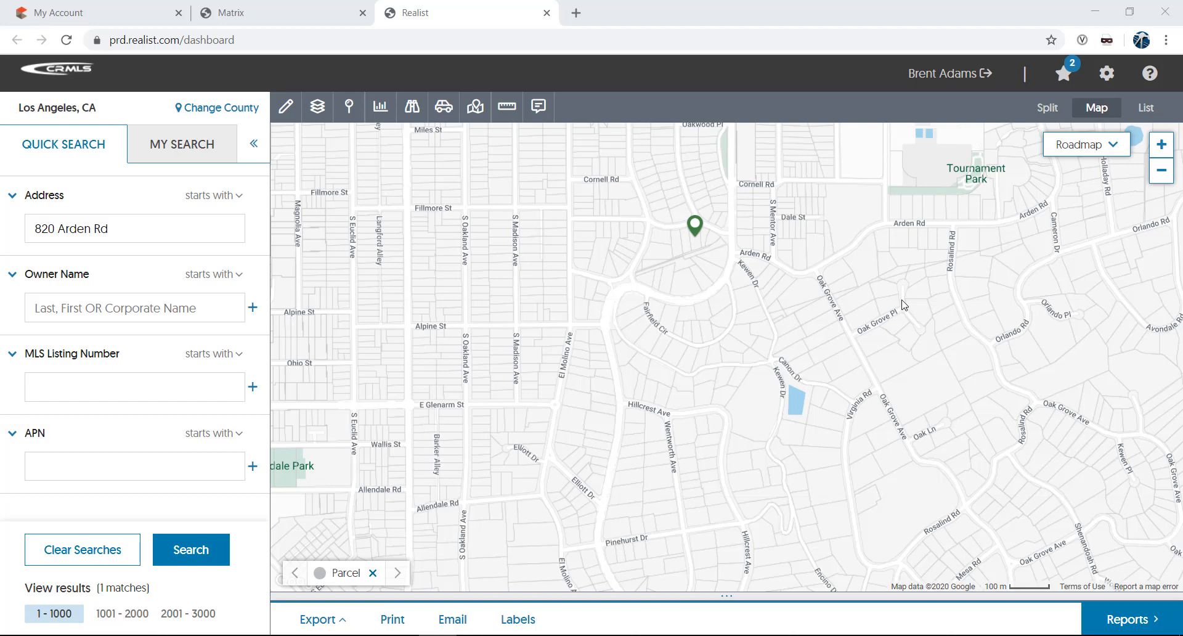
mouse_move(748, 287)
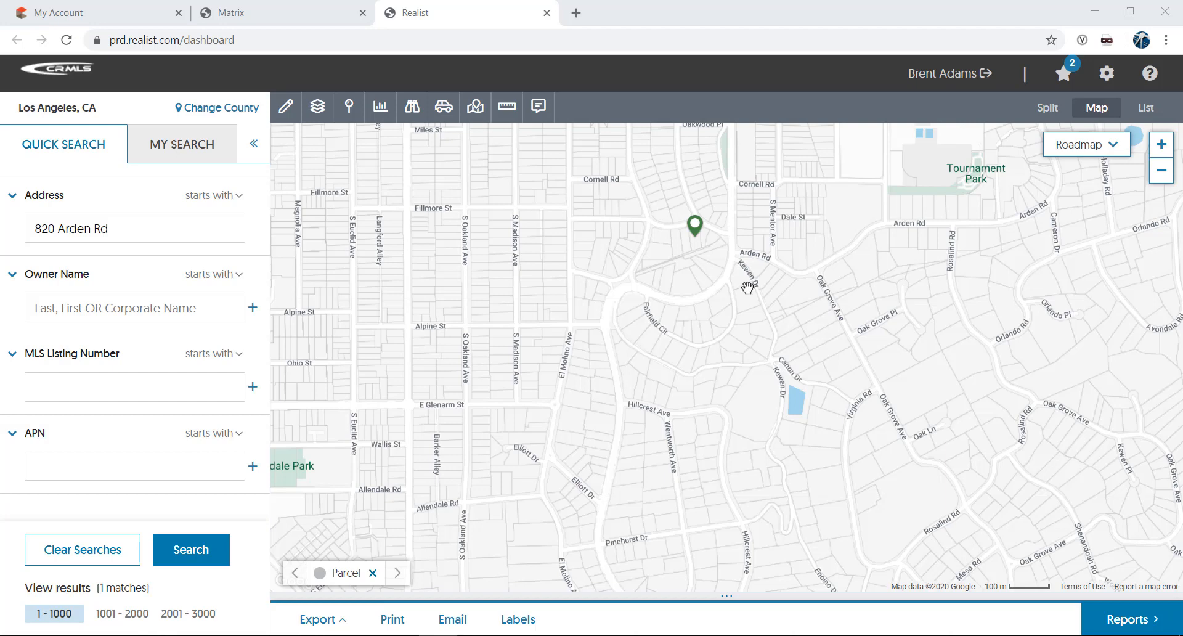
Step: Preview Satellite, Hybrid and Terrain map types, then return to Roadmap around the pin
scroll(down, 3)
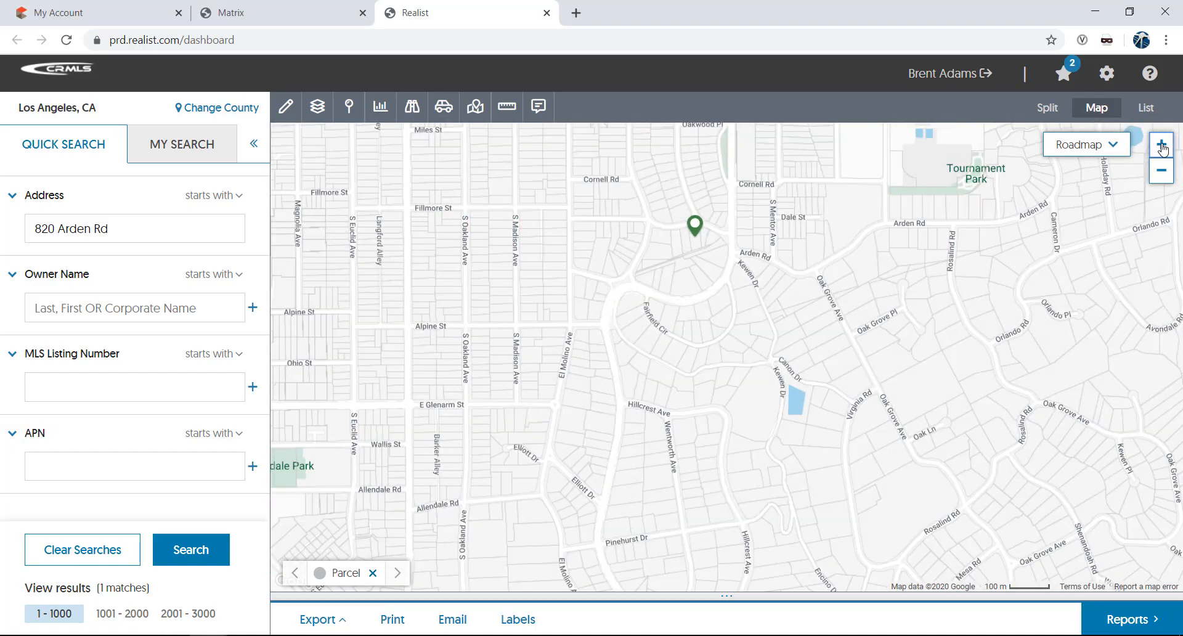
mouse_move(678, 295)
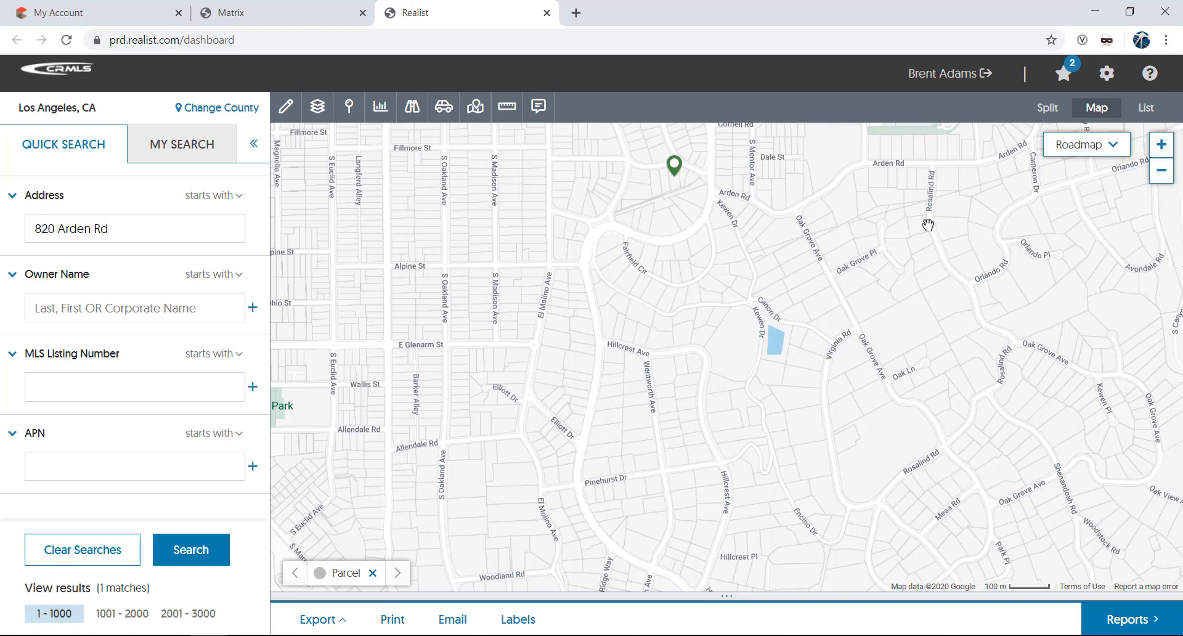
click(1087, 144)
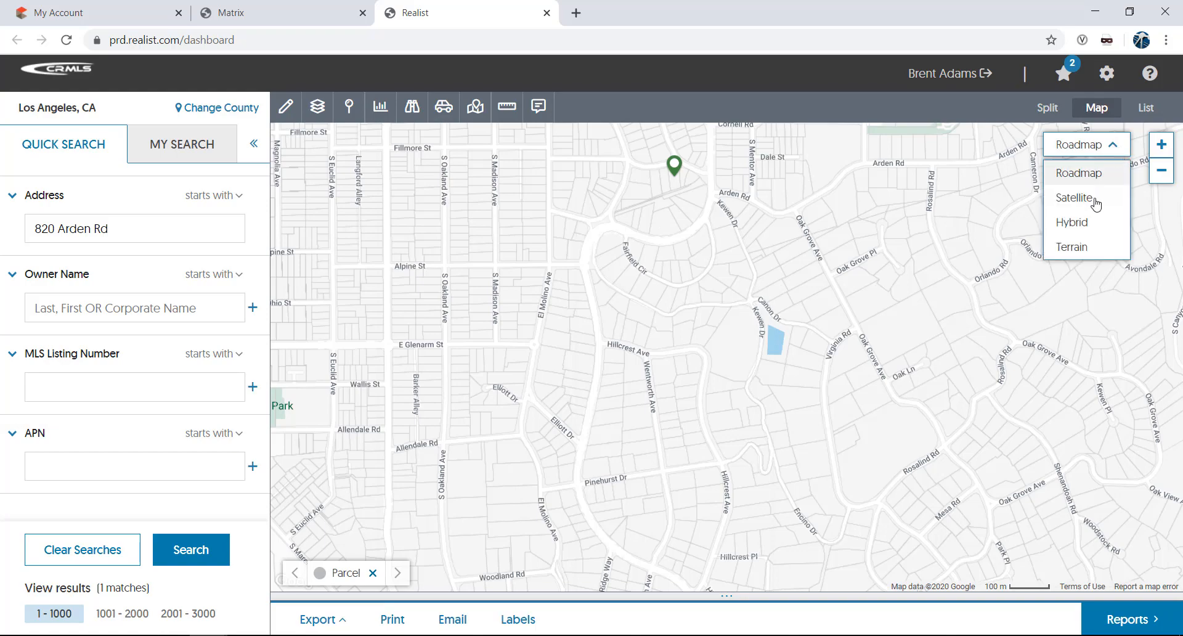
click(1074, 198)
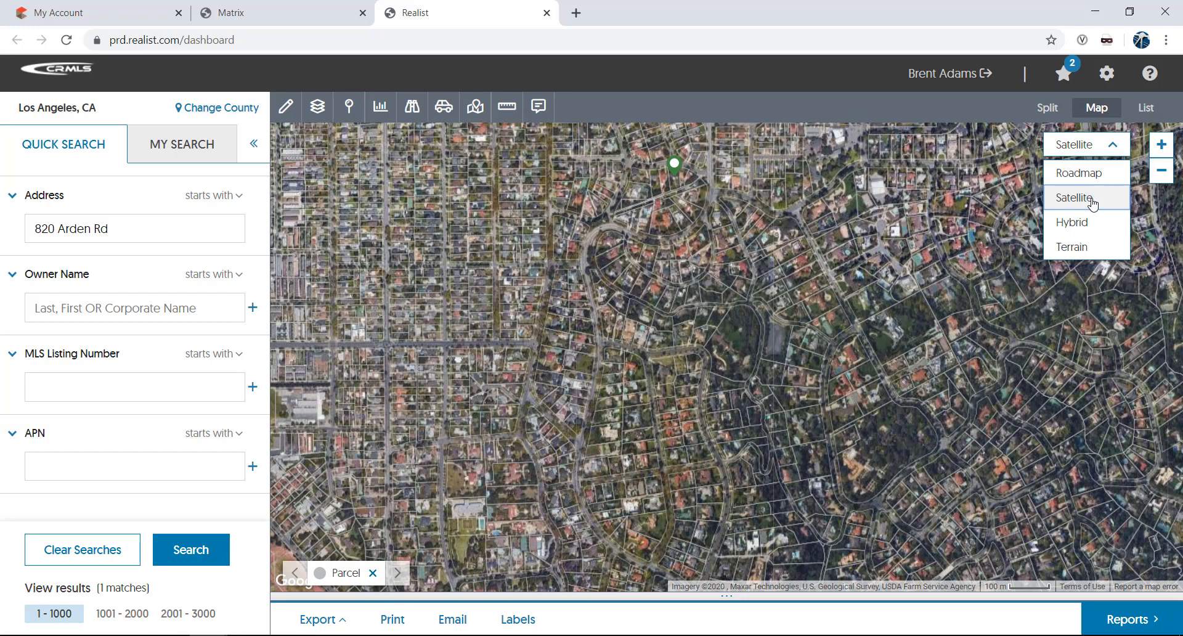
mouse_move(1081, 224)
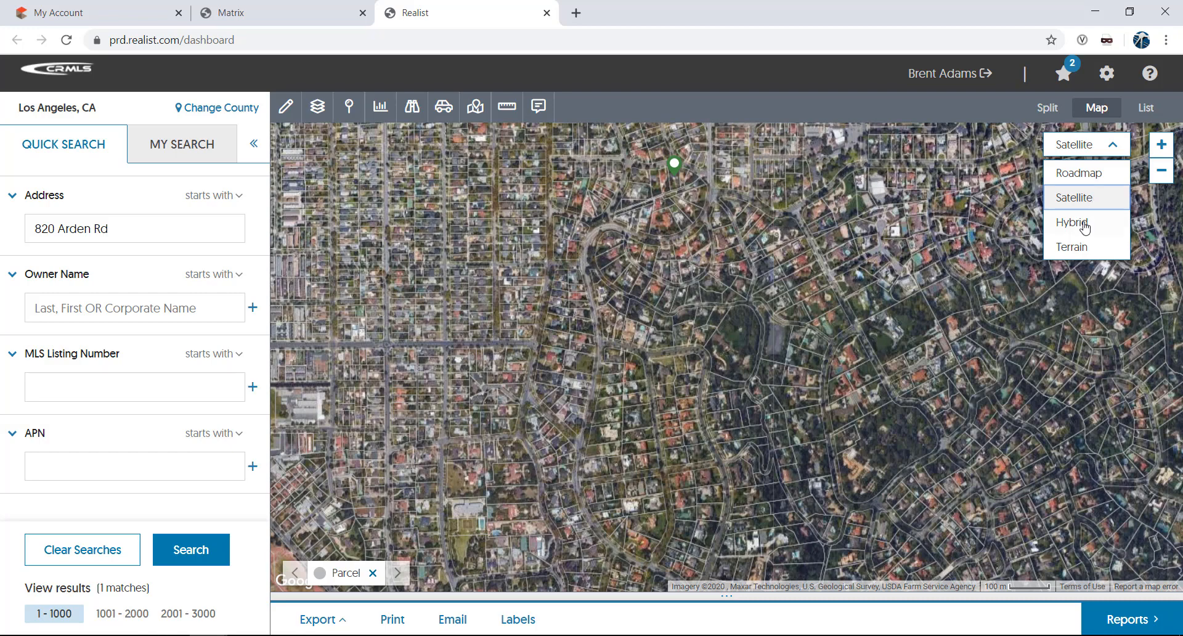
click(1086, 222)
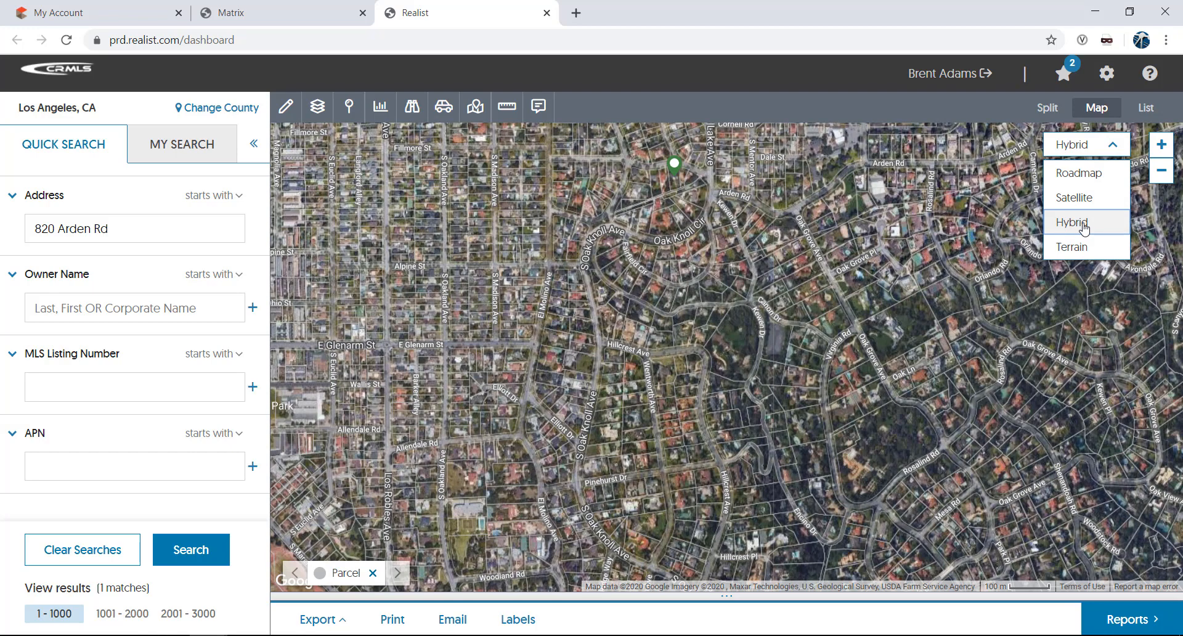
click(1072, 248)
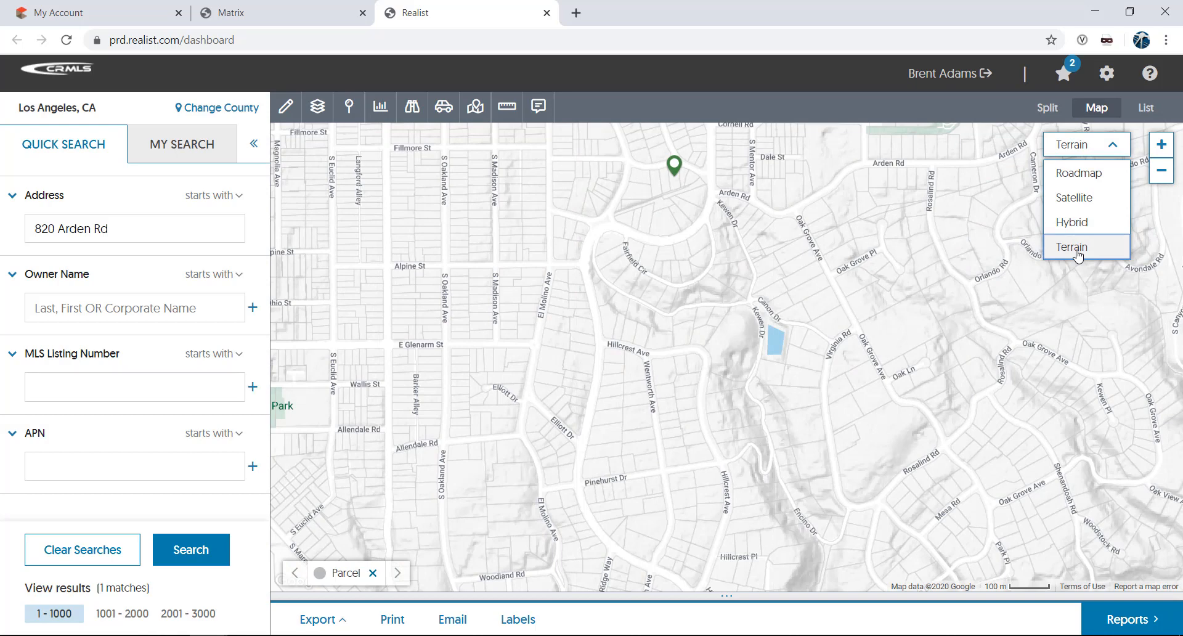
mouse_move(1093, 181)
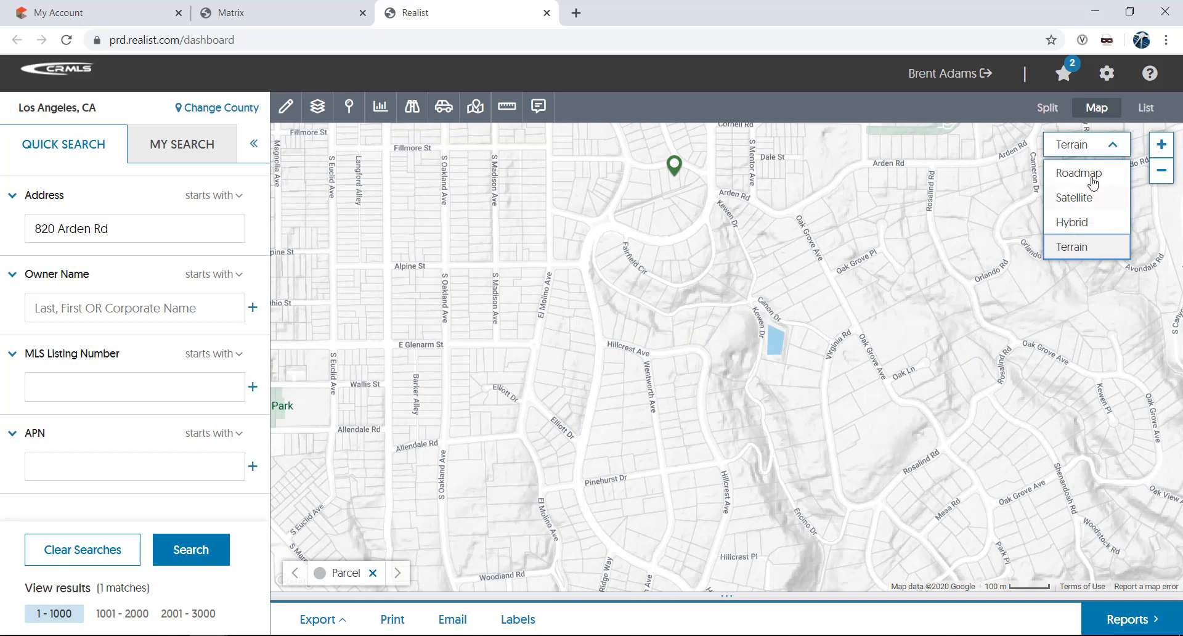
click(1079, 174)
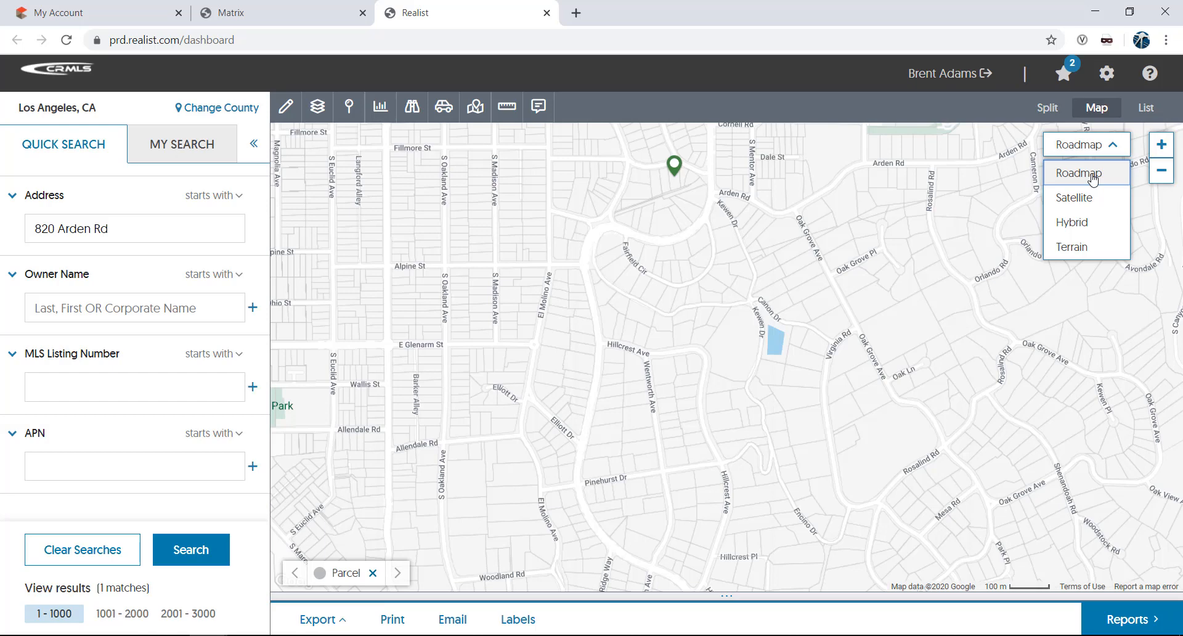
click(1087, 174)
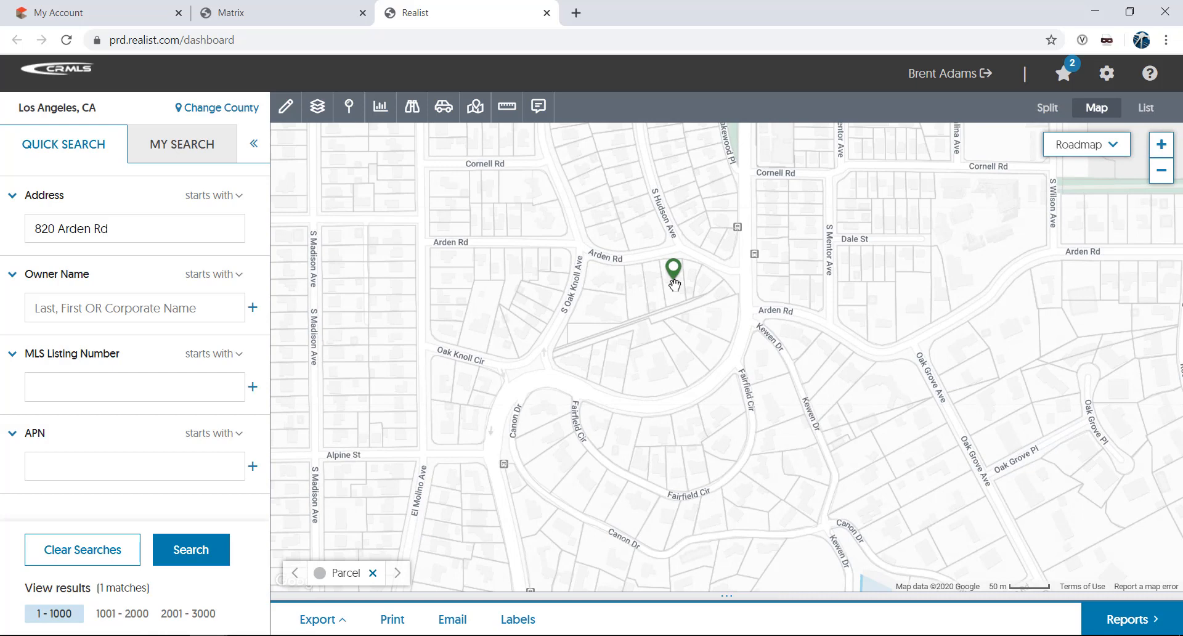
click(674, 269)
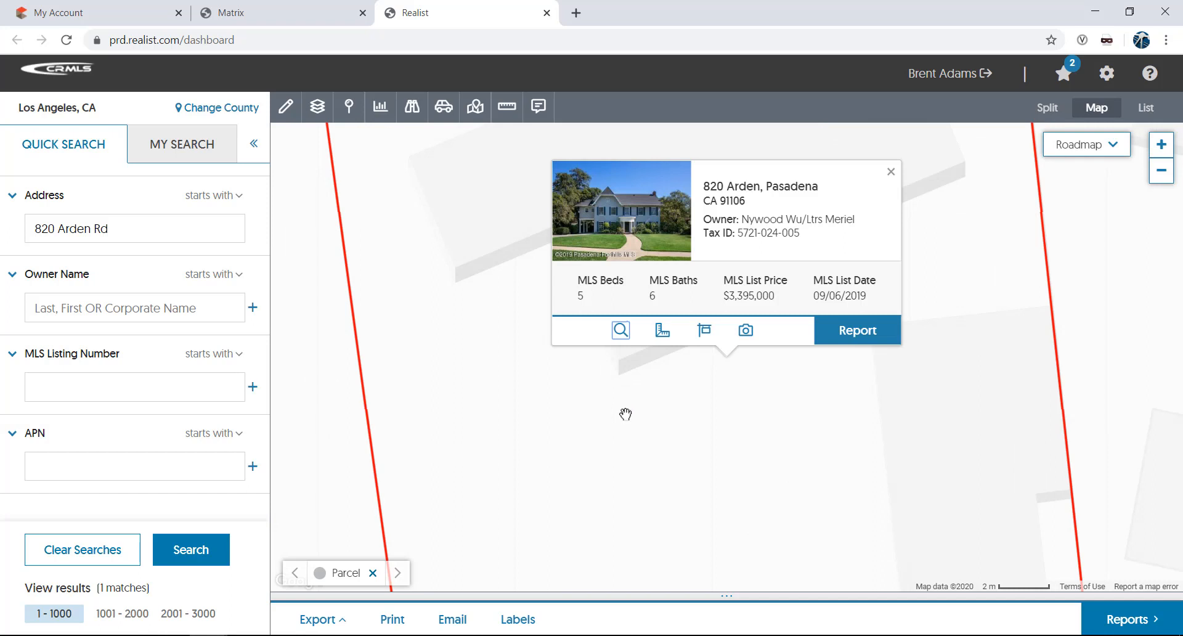
click(891, 170)
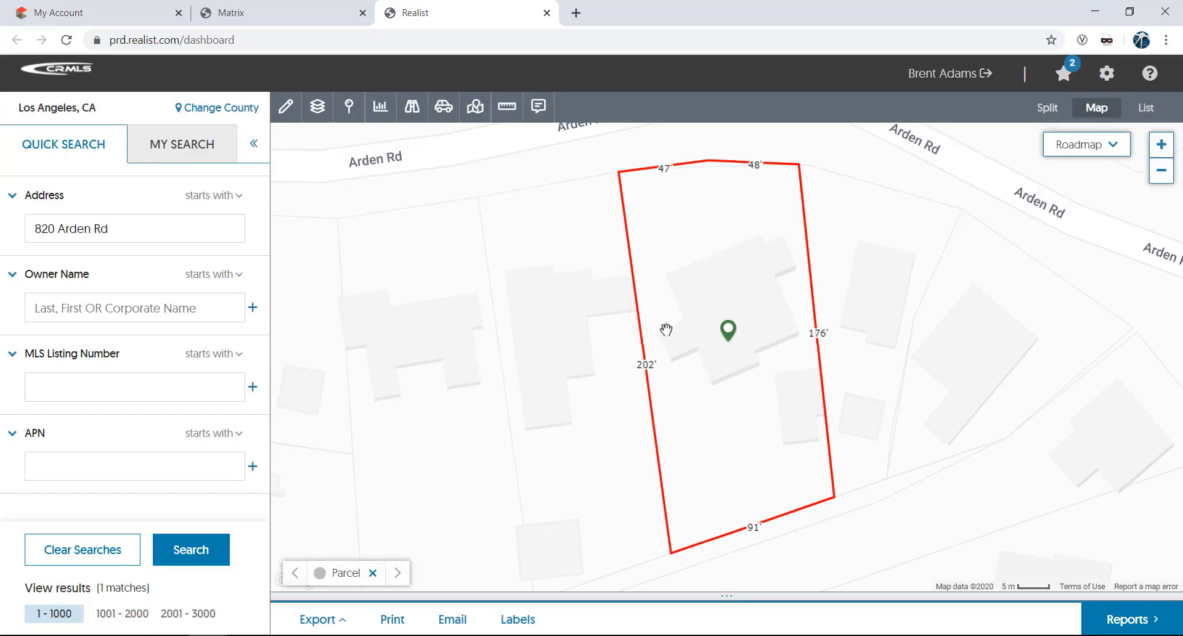
click(729, 332)
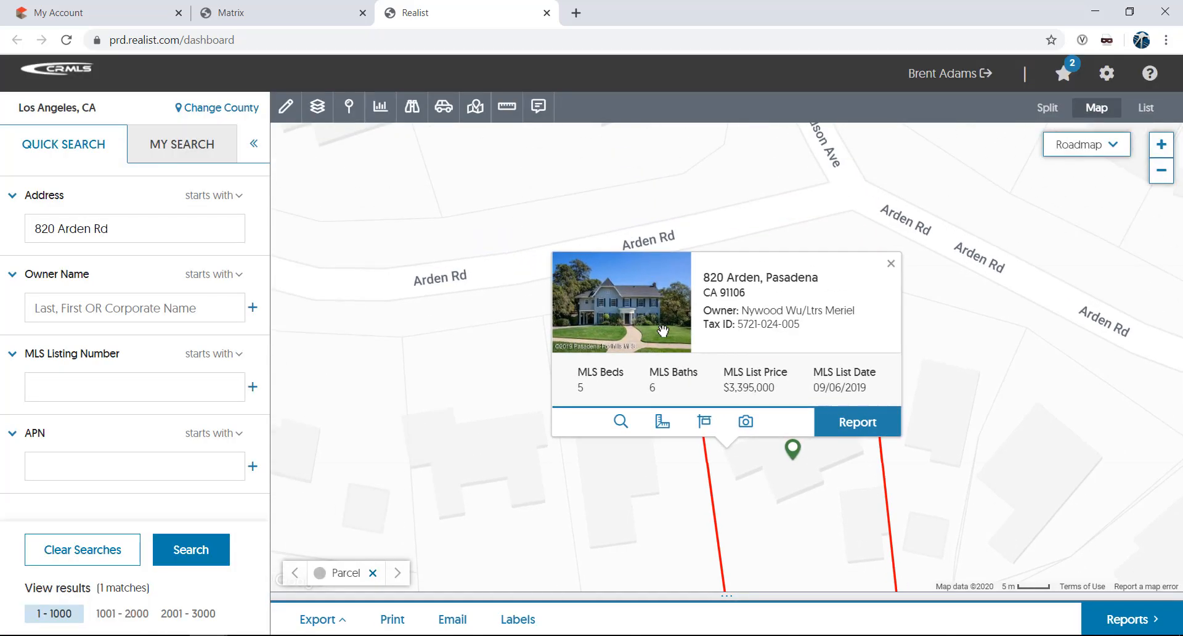
mouse_move(665, 338)
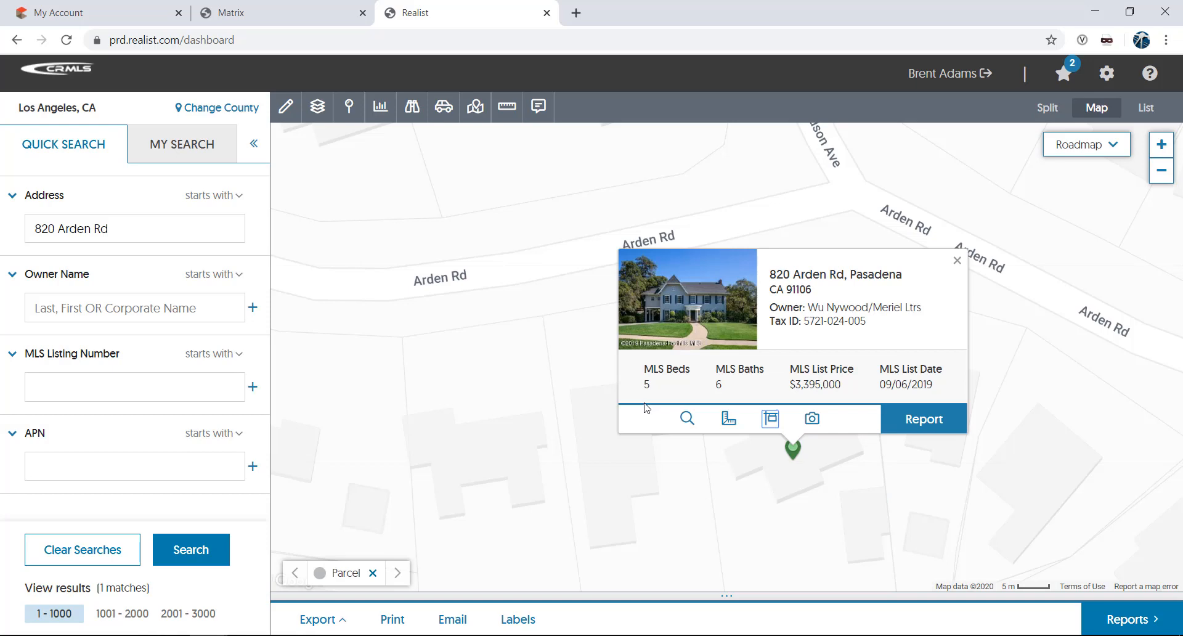
click(812, 418)
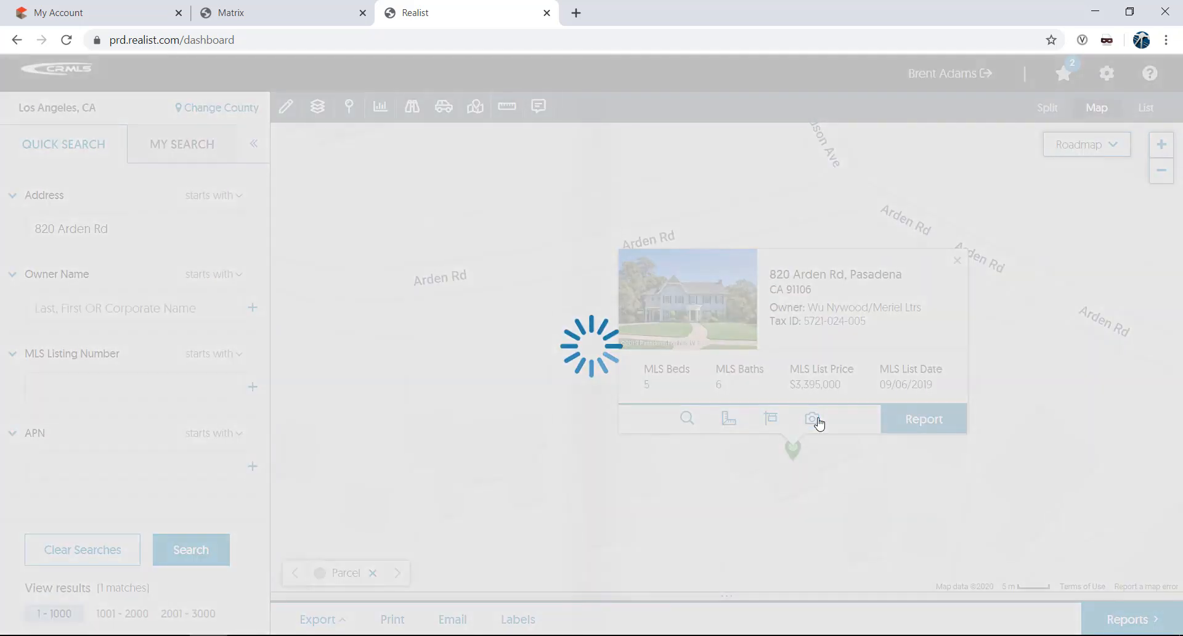
click(812, 419)
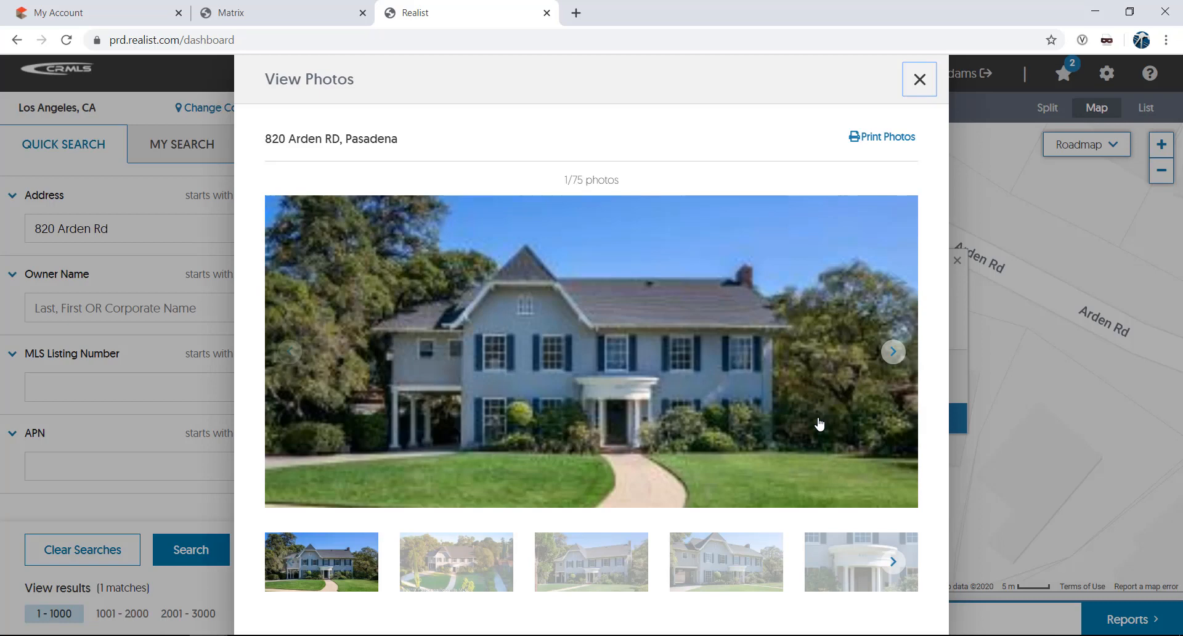
click(920, 79)
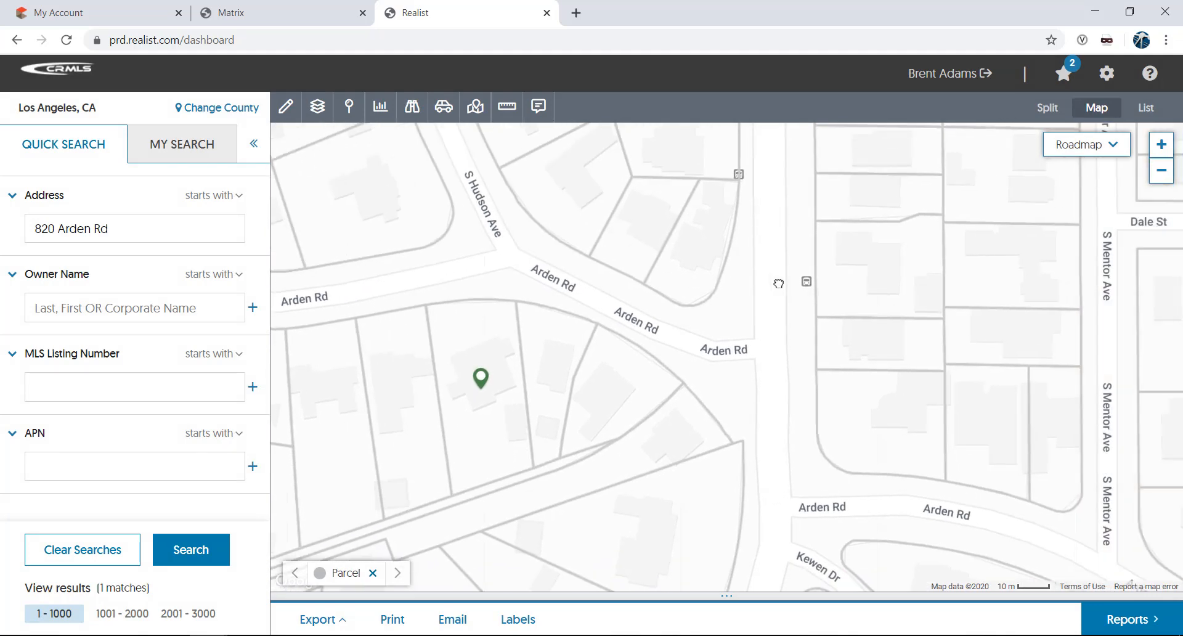
mouse_move(880, 426)
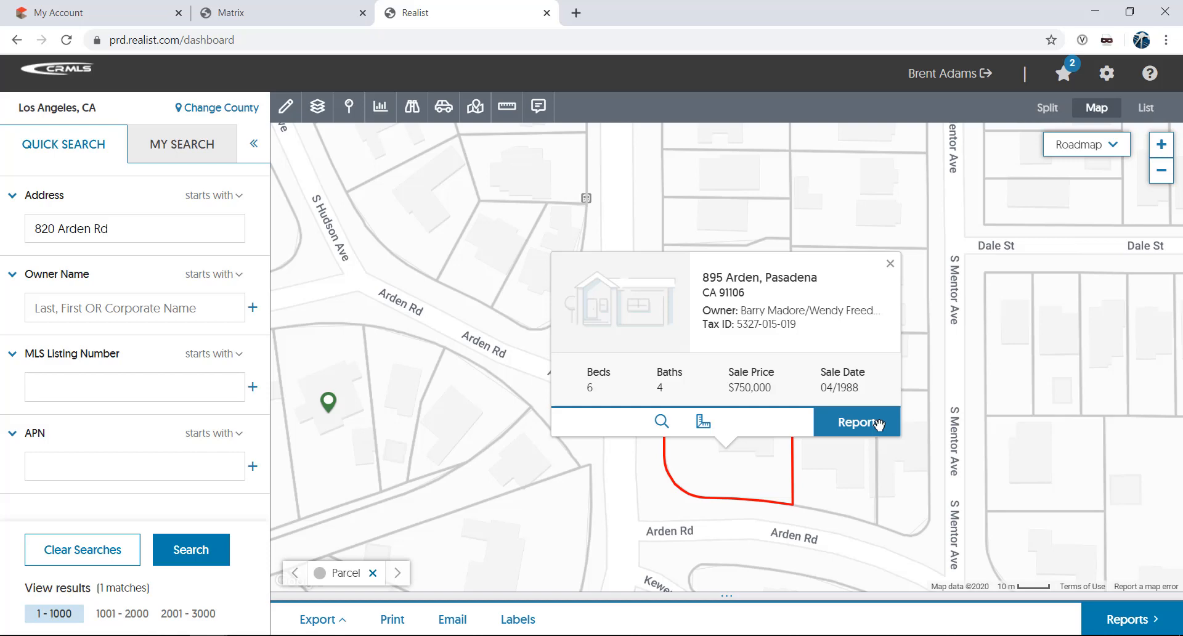
mouse_move(893, 264)
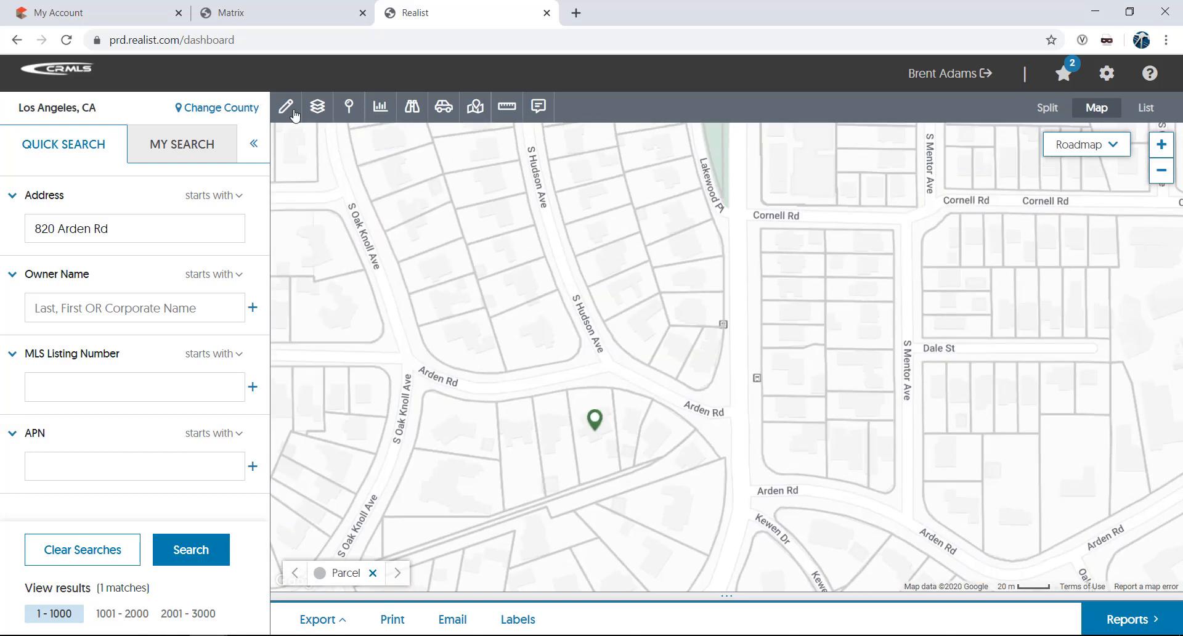
Step: Draw a rectangle named 'Test Shape', search its 16 properties, then clear the search
click(284, 107)
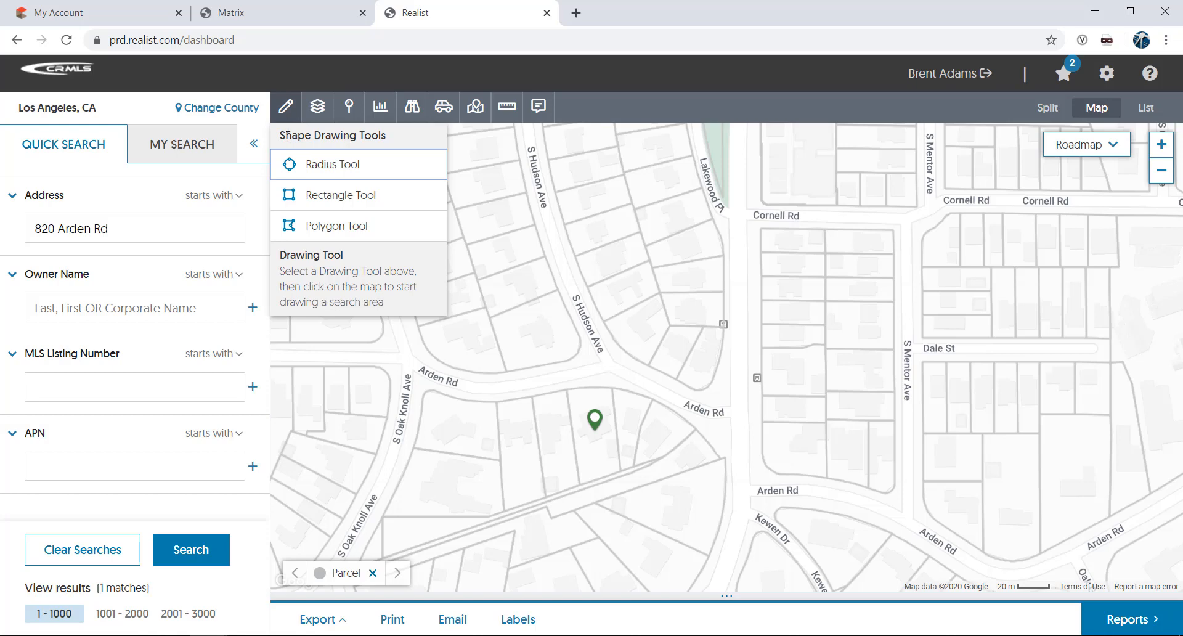
click(182, 143)
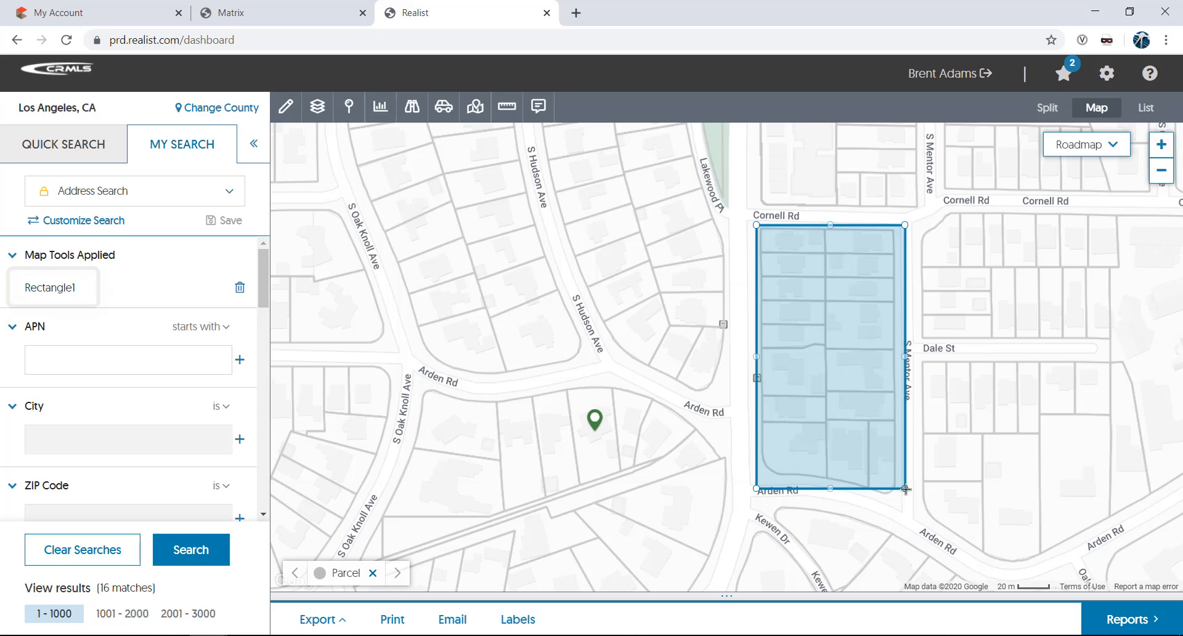
click(53, 287)
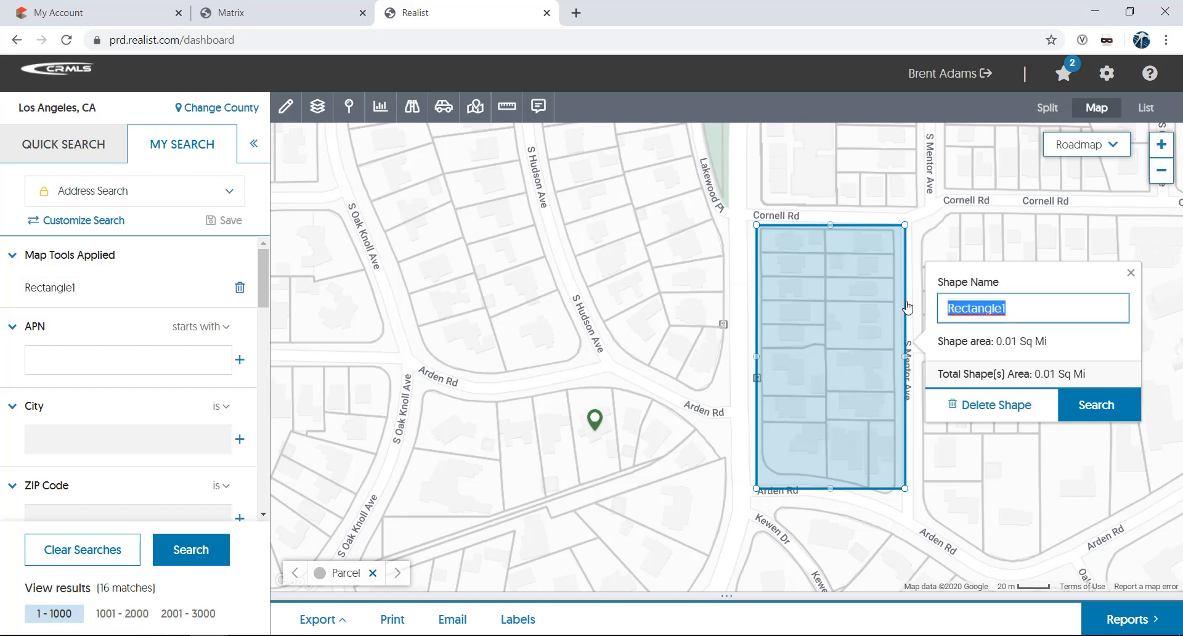
text(Test Sh)
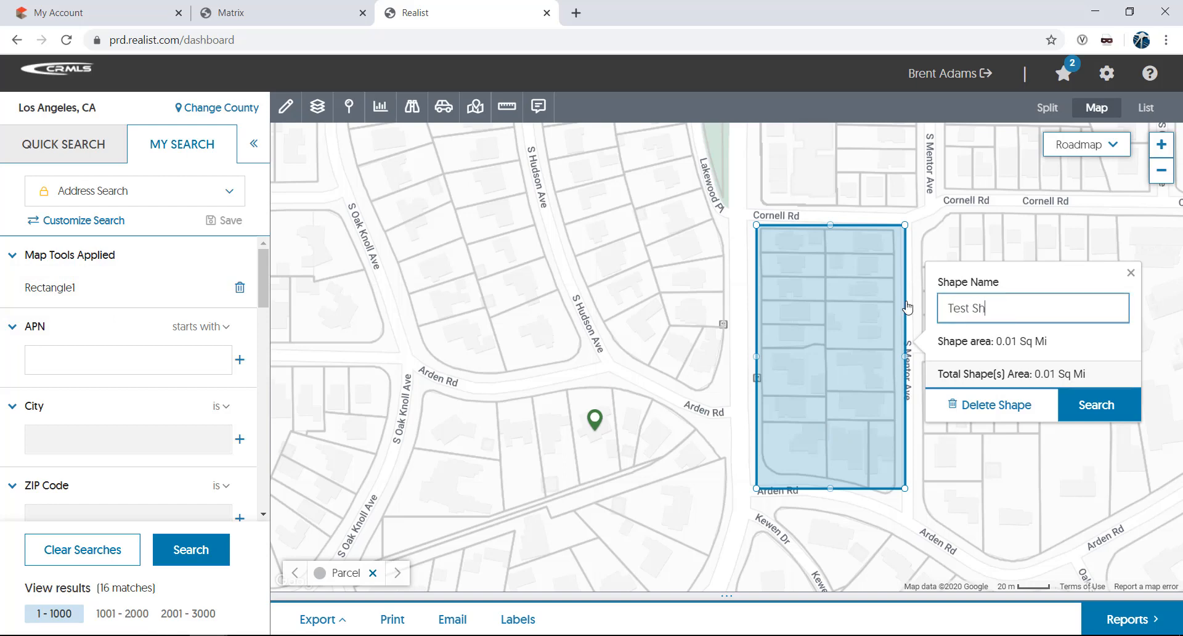
text(ape)
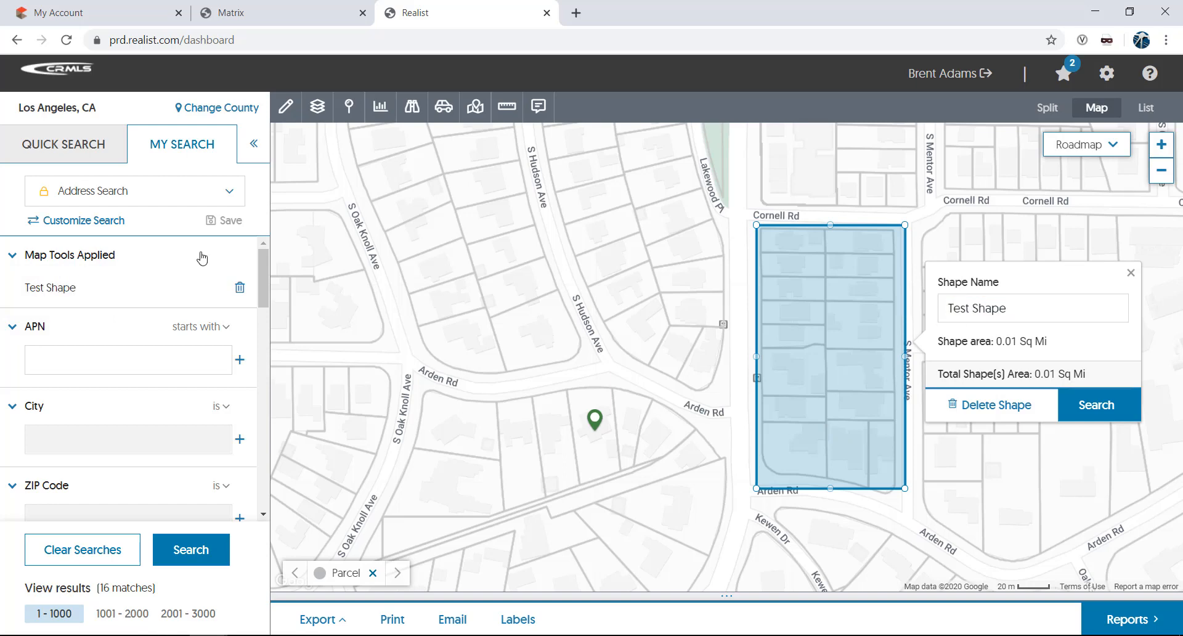
click(191, 549)
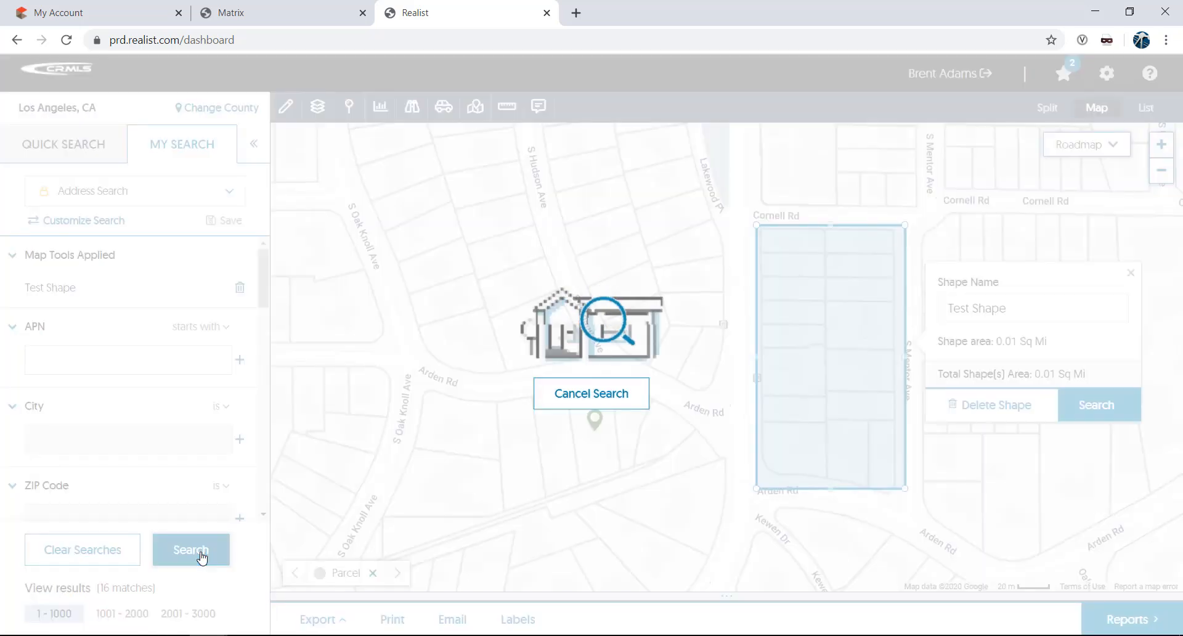
click(191, 549)
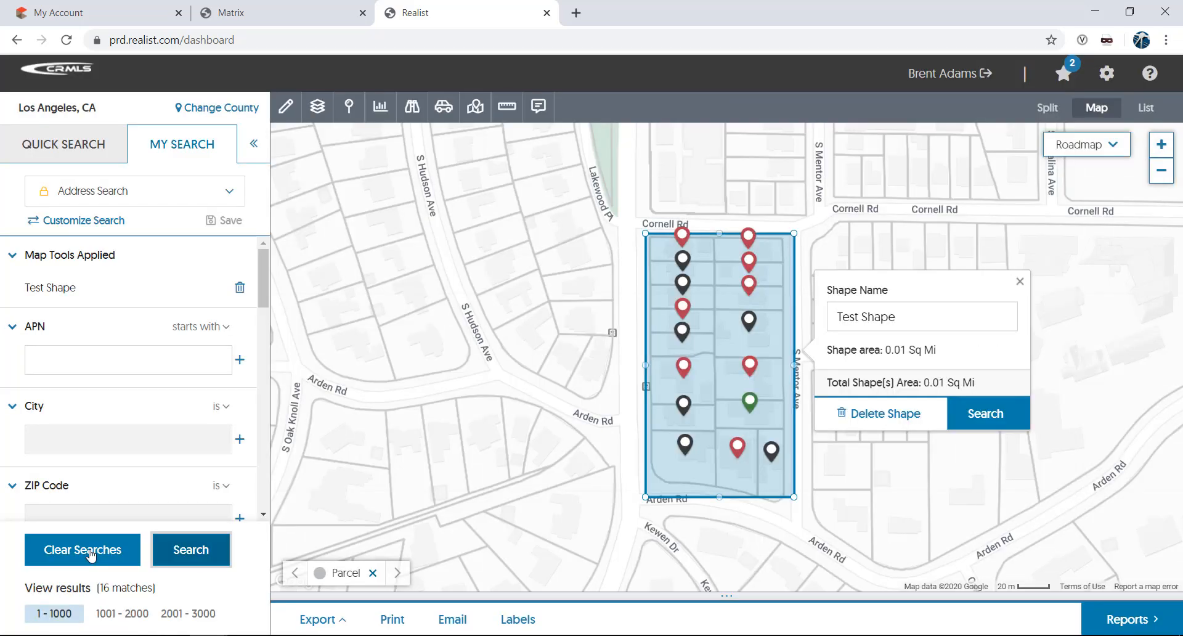
mouse_move(118, 554)
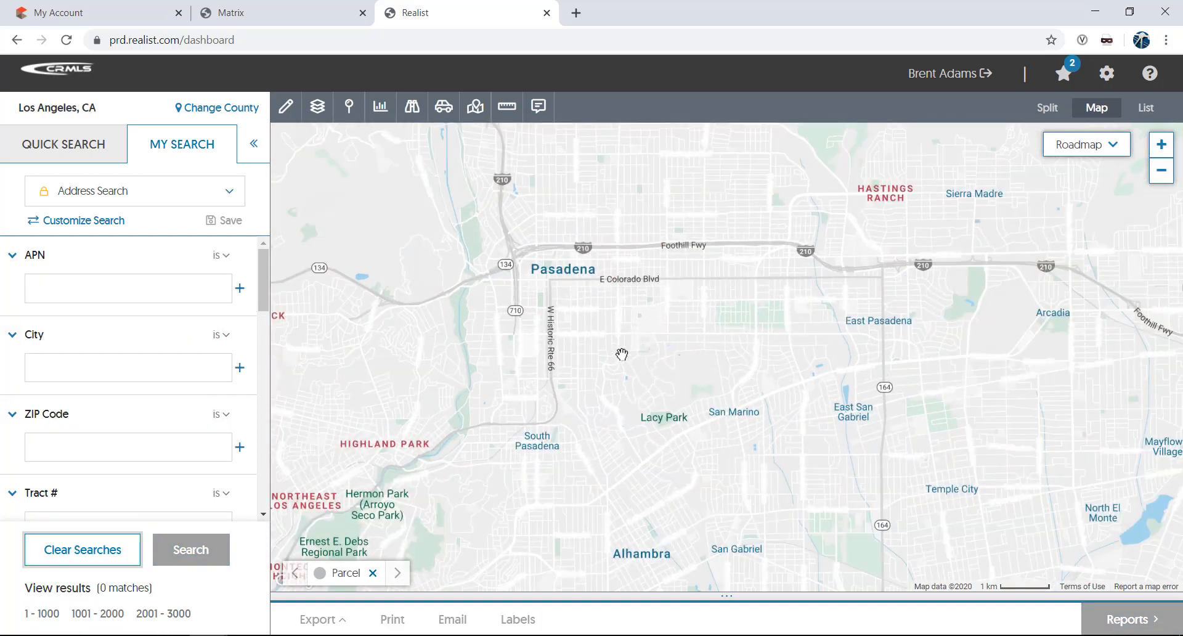
click(317, 106)
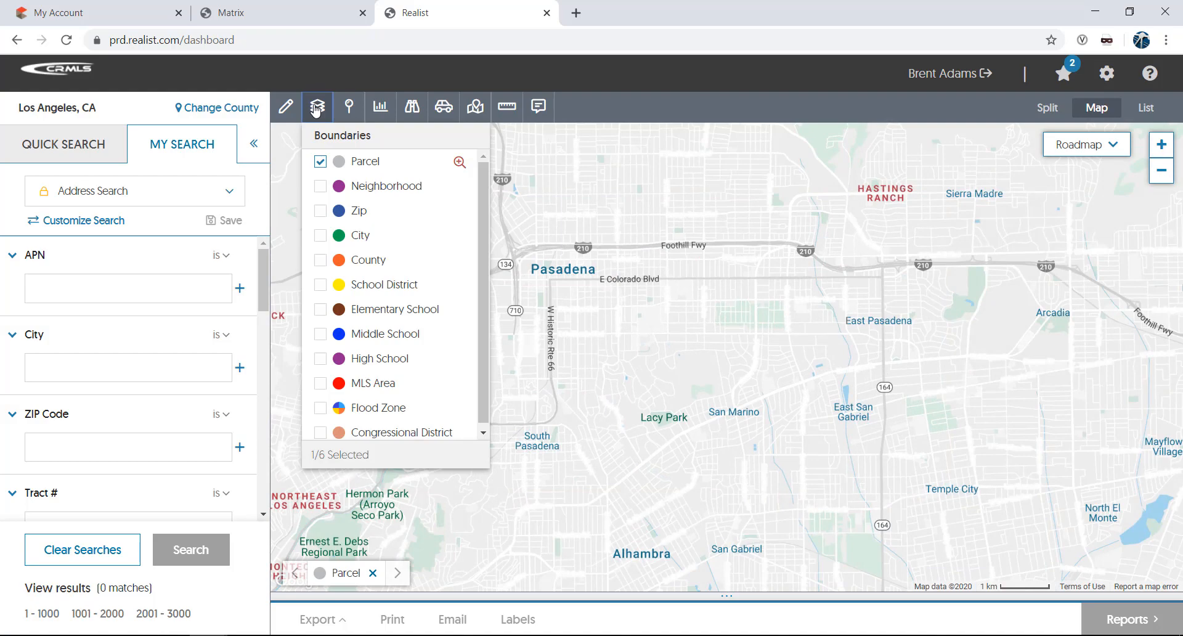
click(320, 187)
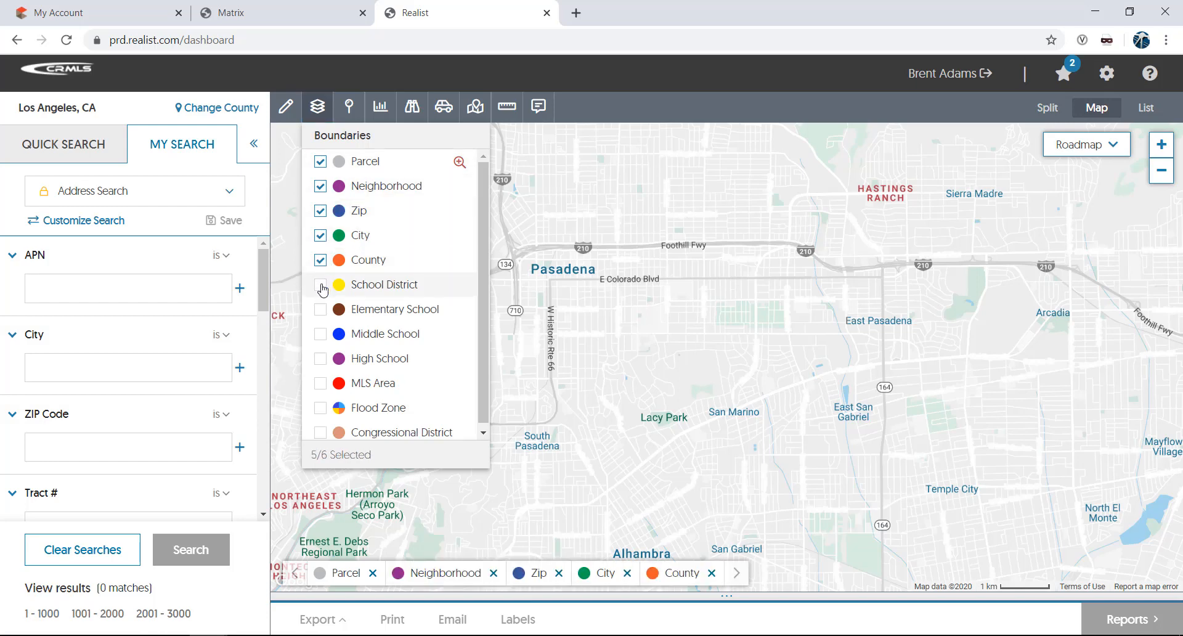
click(320, 284)
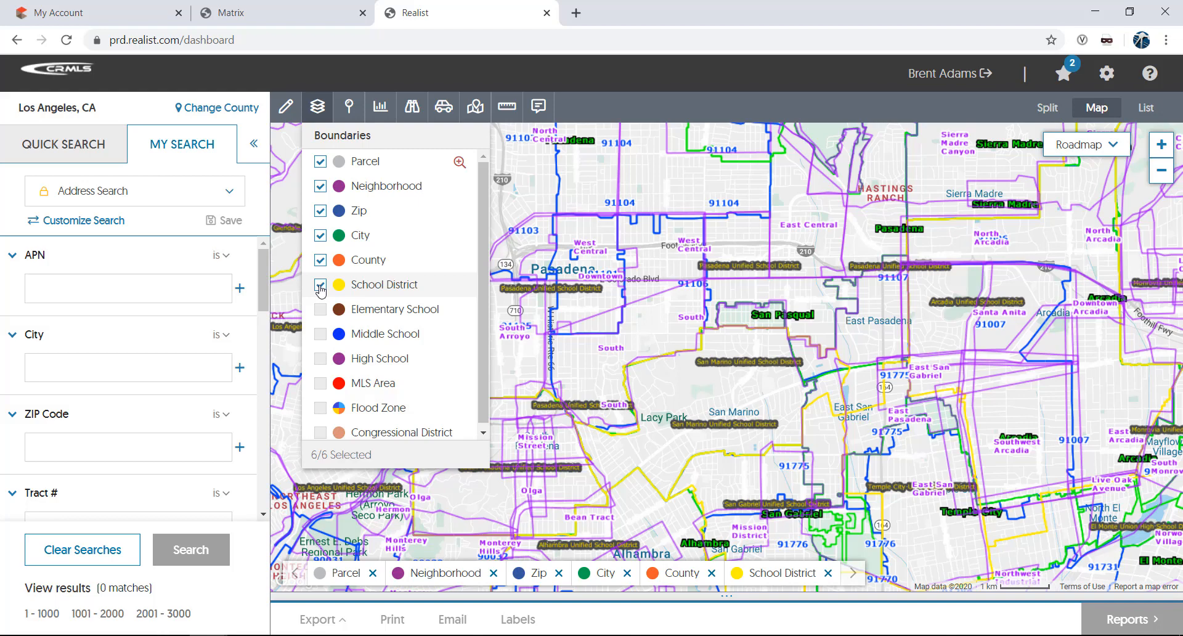
click(320, 285)
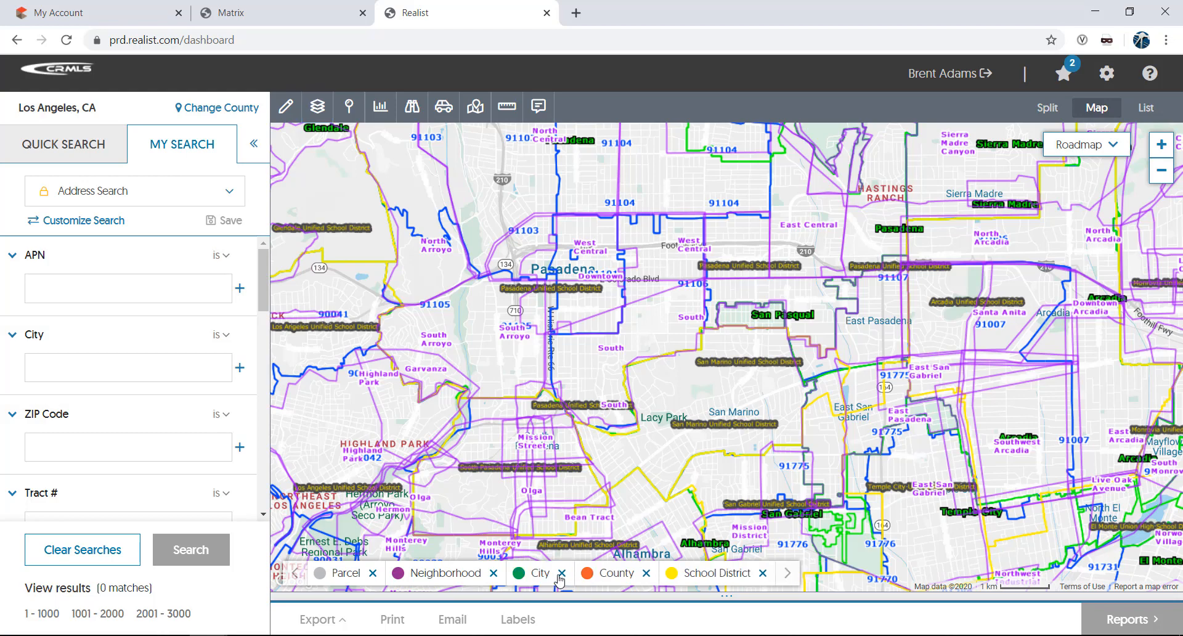
click(562, 572)
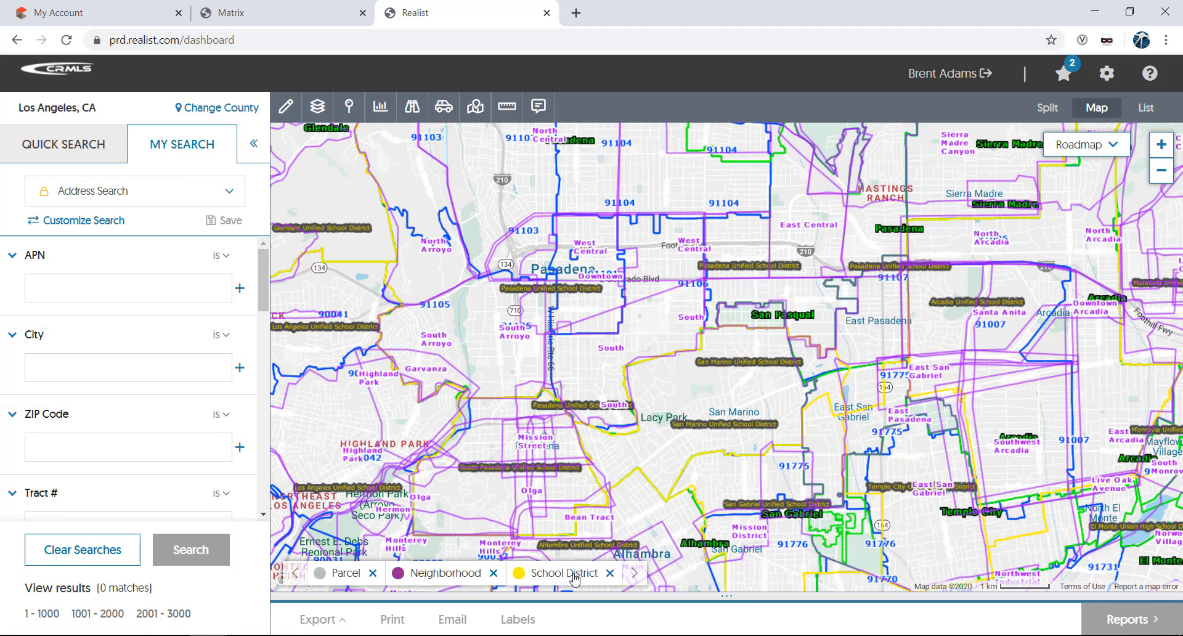
click(610, 573)
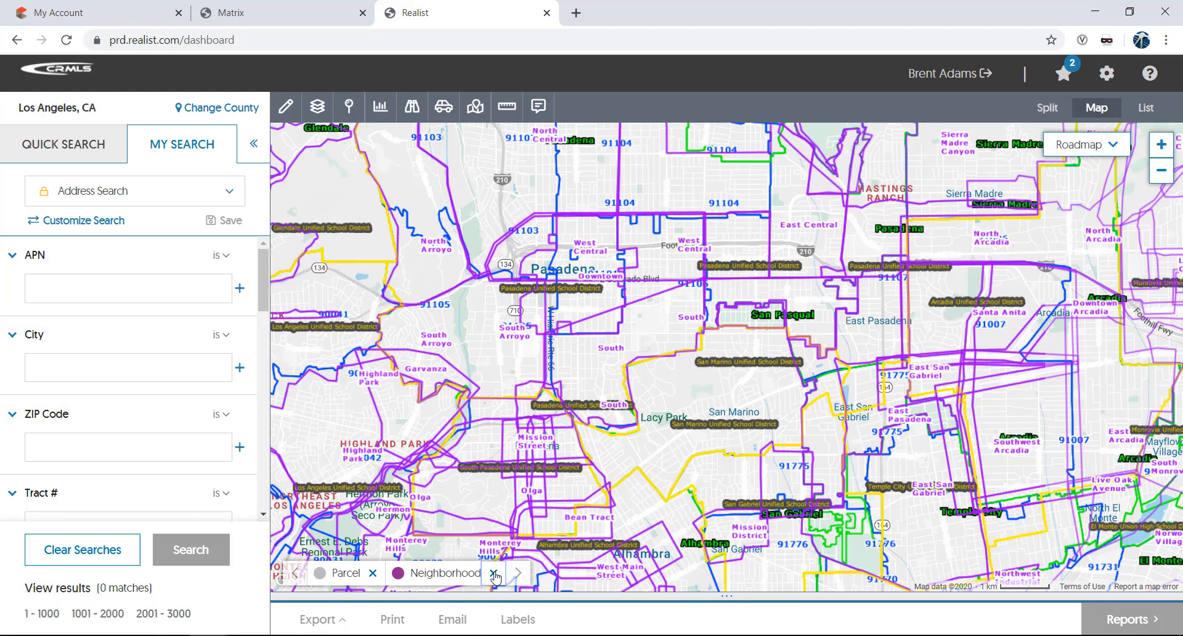
click(495, 572)
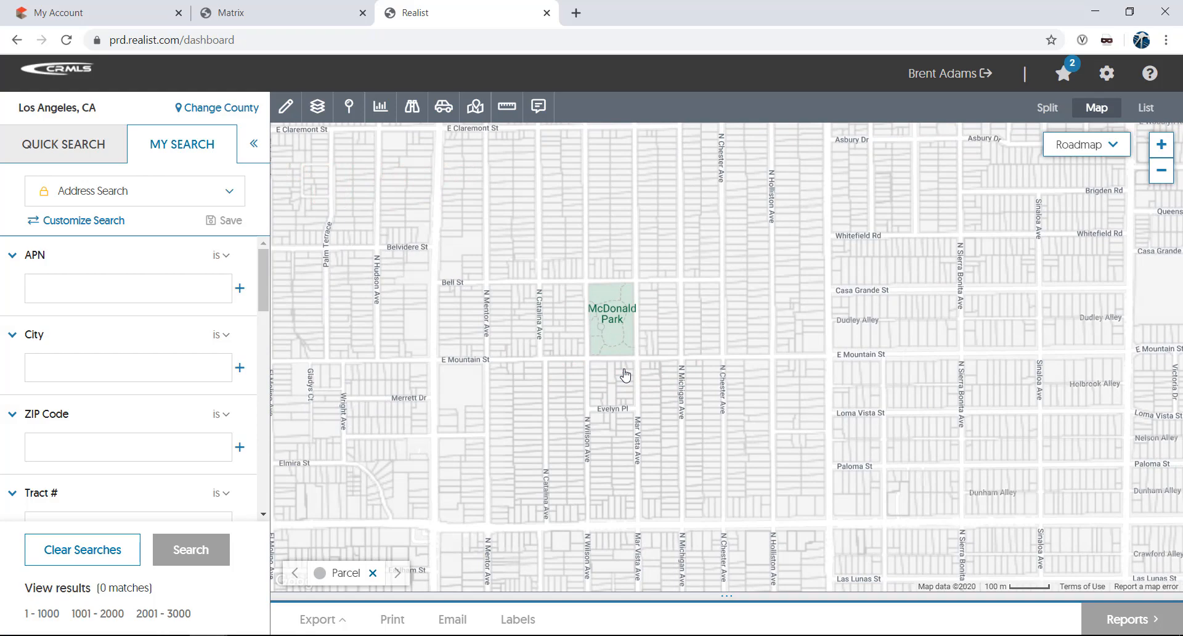
Step: Show Tax Sales markers extended to 12 months, then hide them again
click(348, 106)
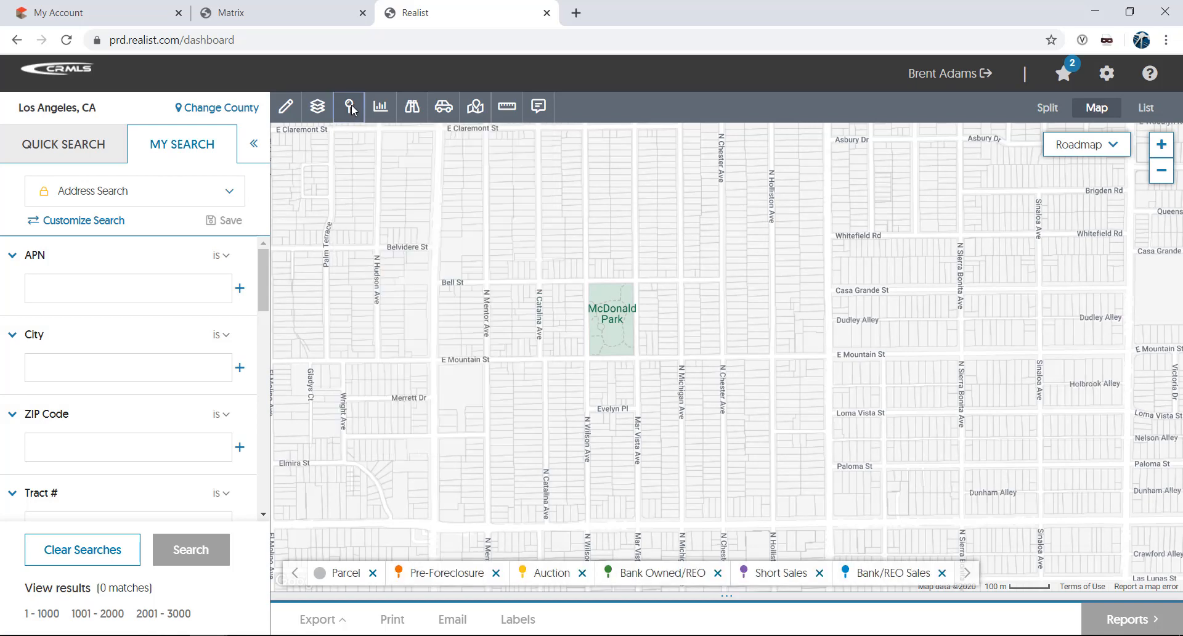
click(349, 106)
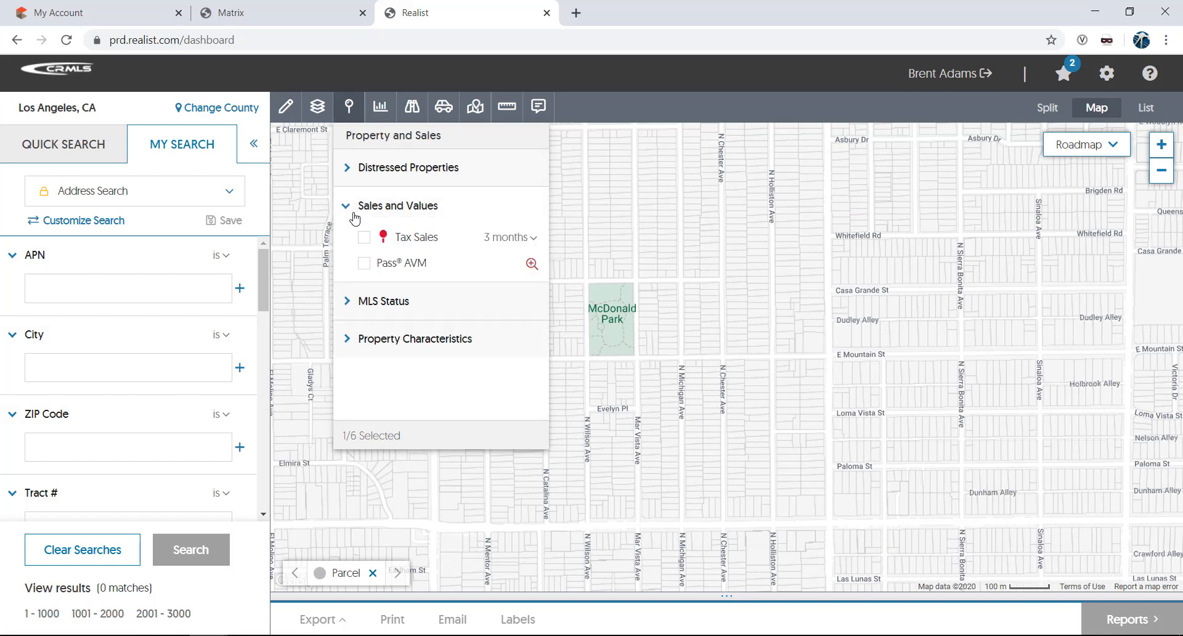
click(364, 237)
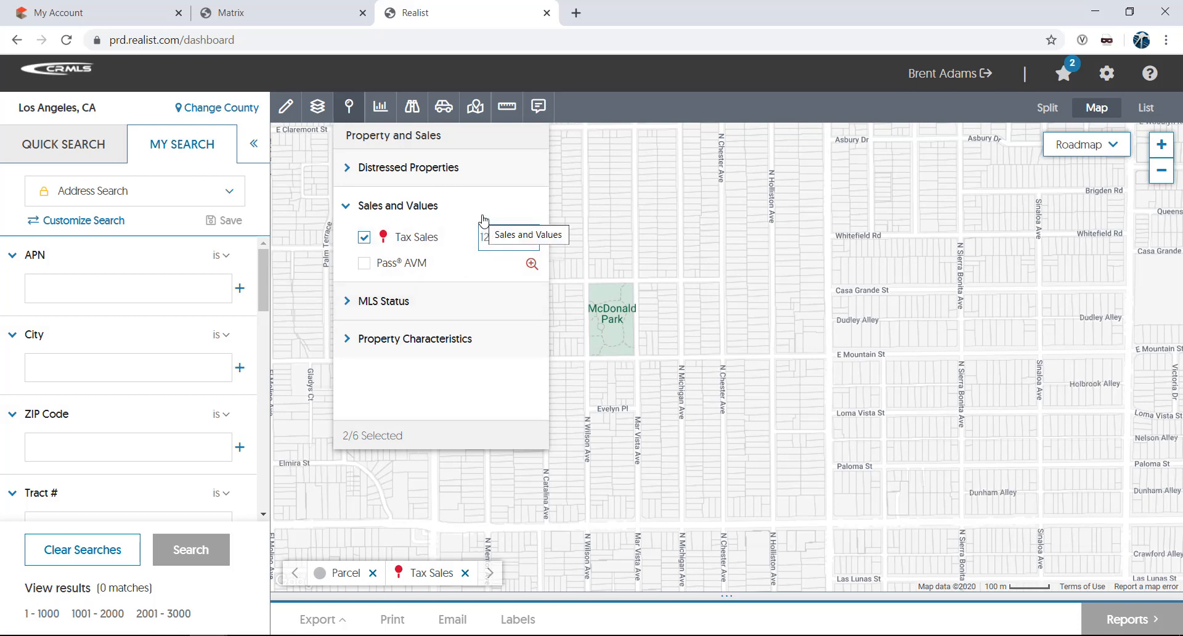
click(364, 237)
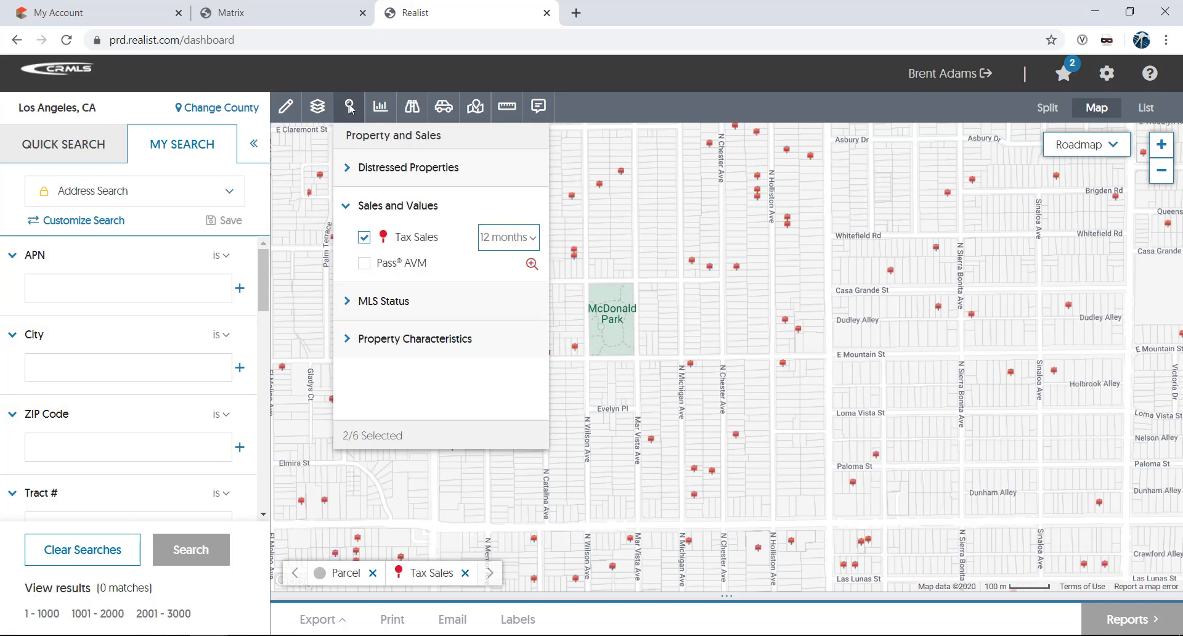
mouse_move(364, 238)
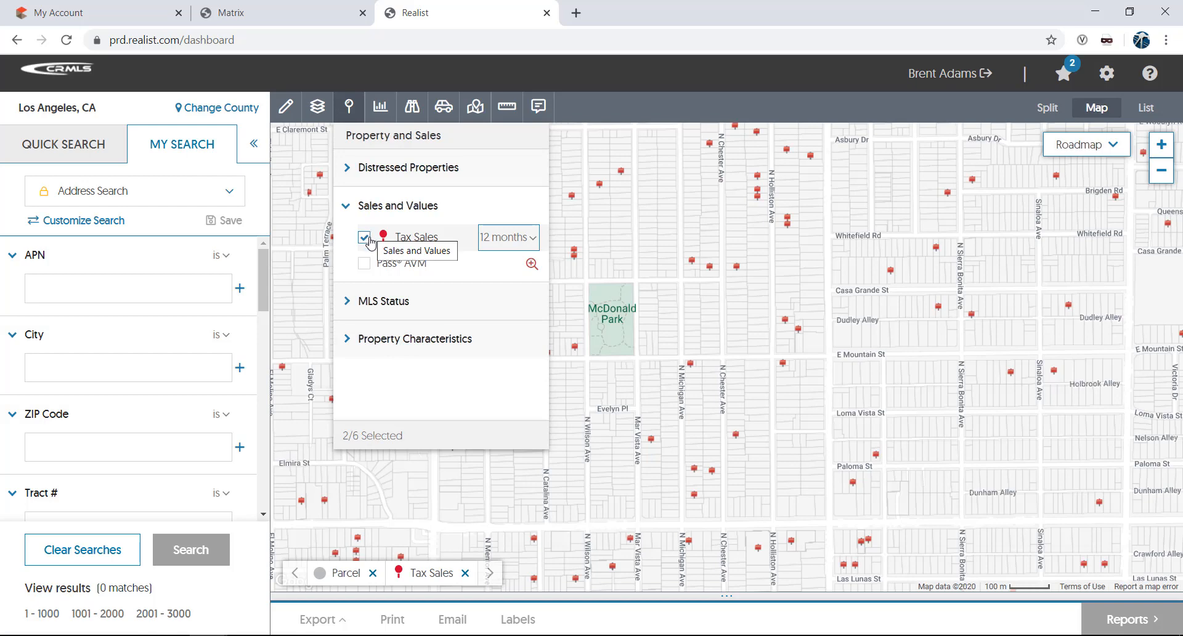
click(364, 263)
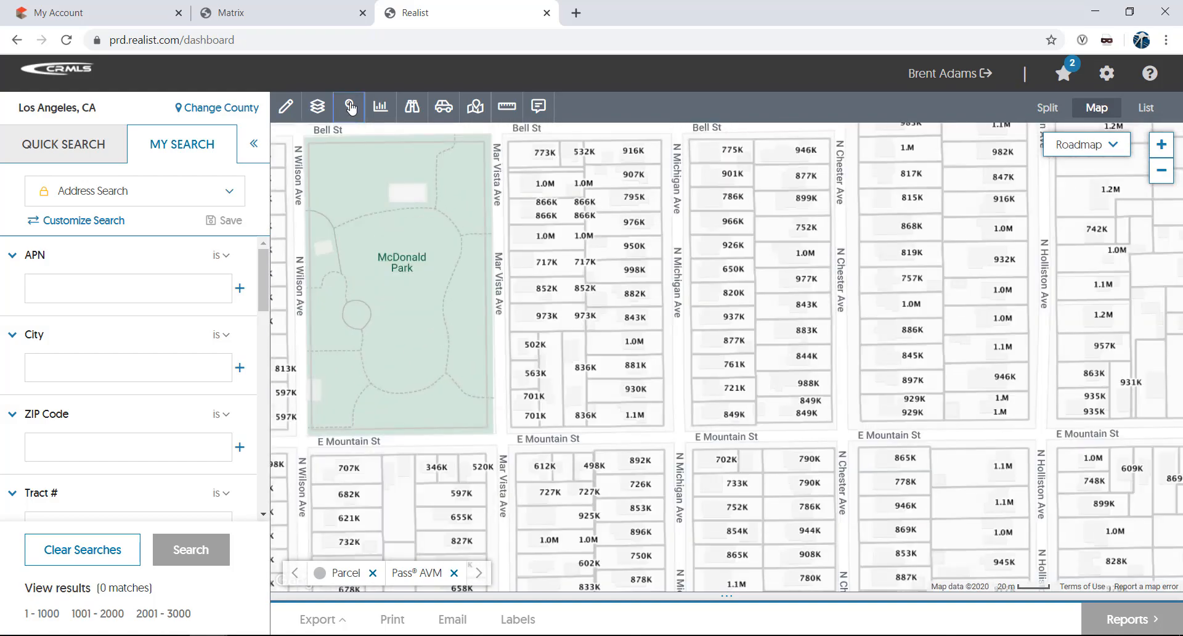
click(348, 106)
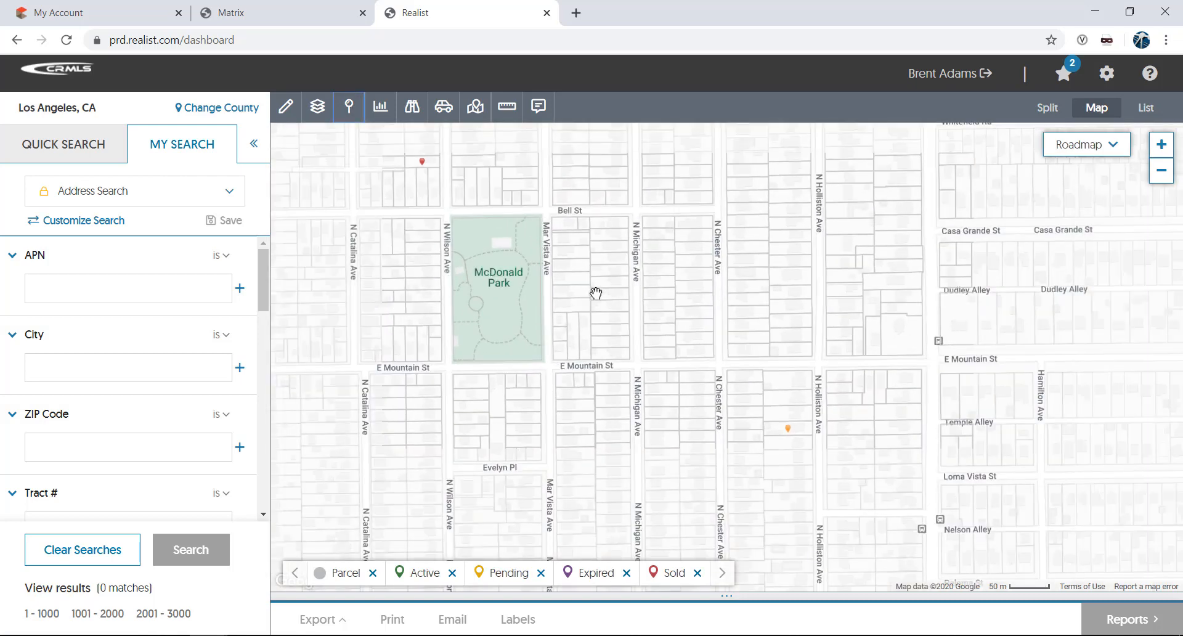
Step: Label parcels by Bed/Bath, then Owner Name, then clear labels so only parcels remain
click(348, 106)
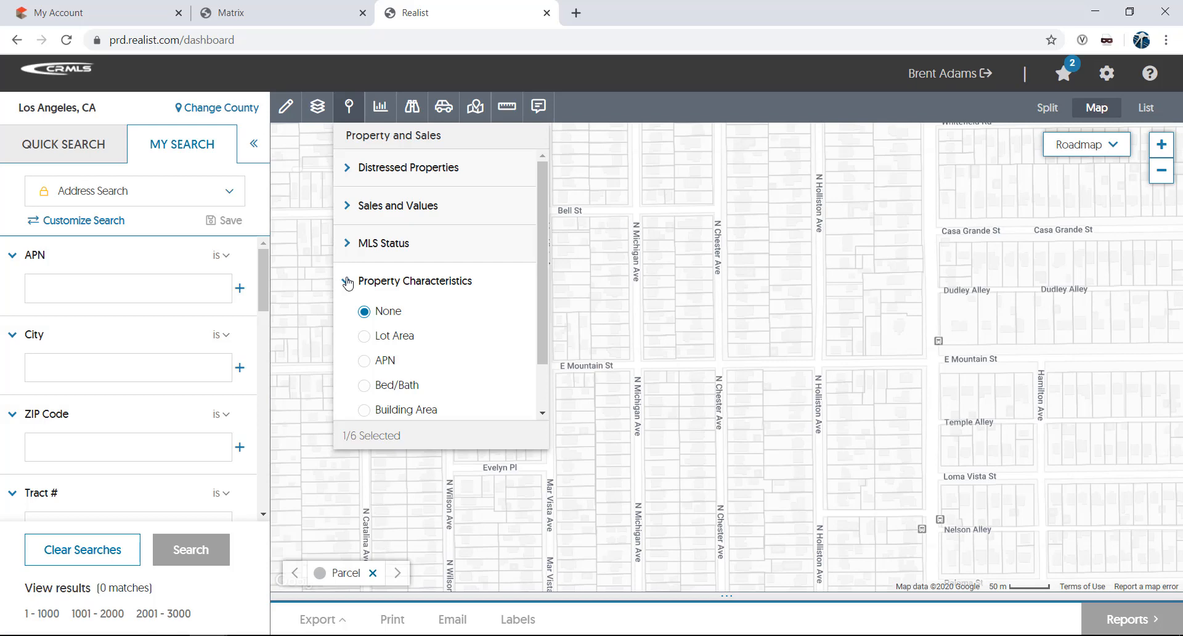
click(363, 386)
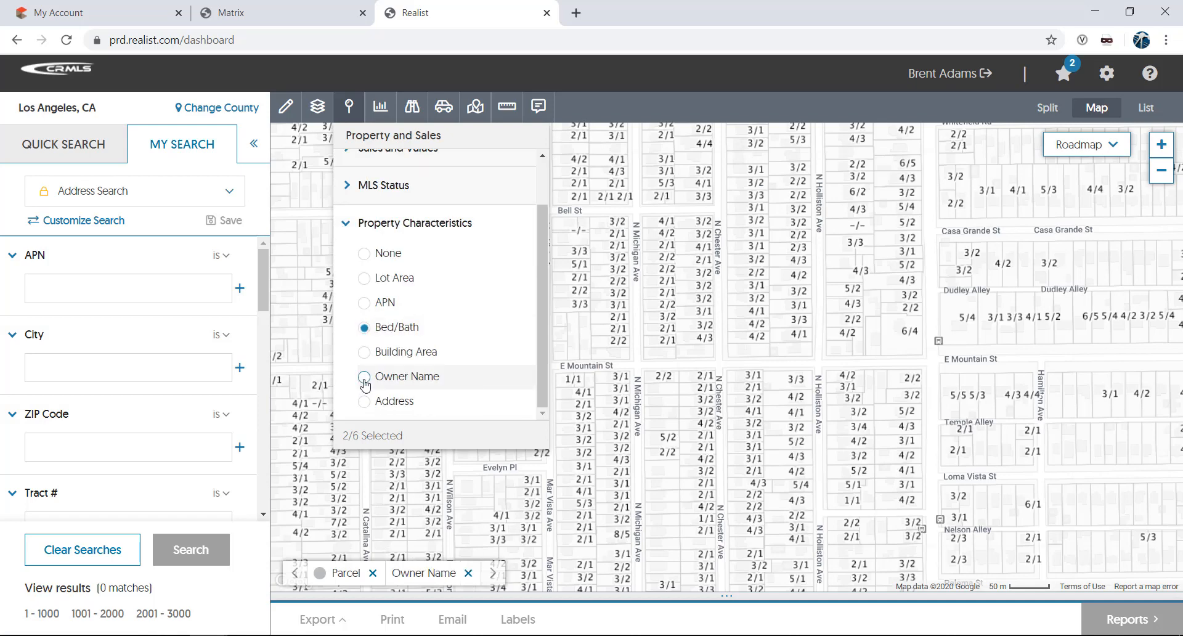
click(364, 377)
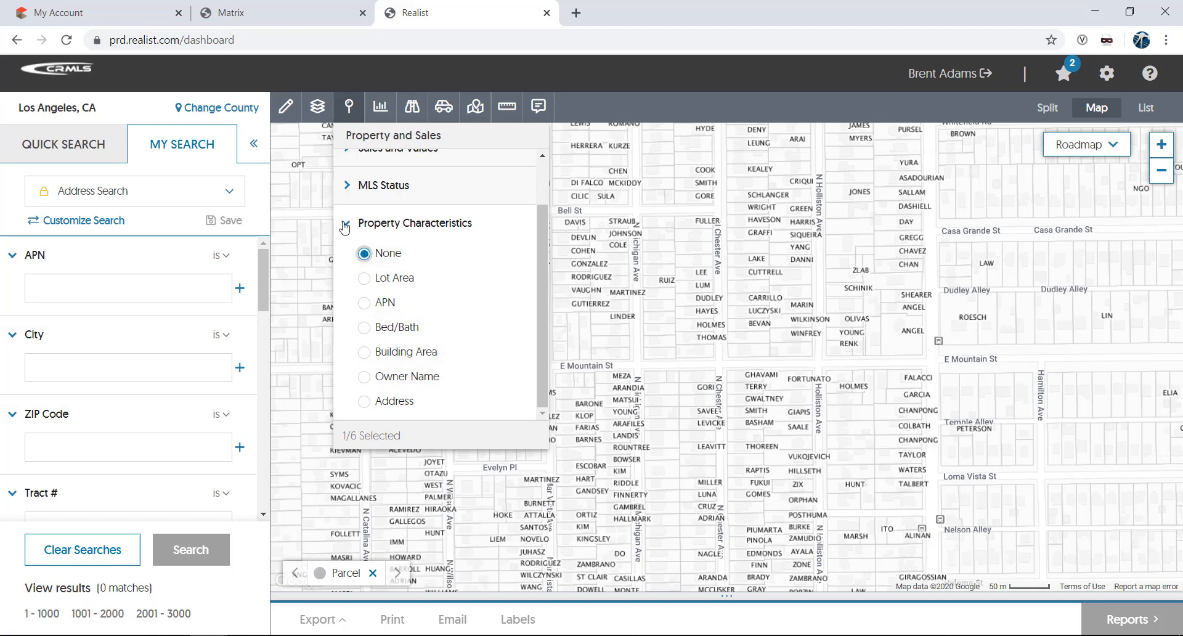
click(349, 107)
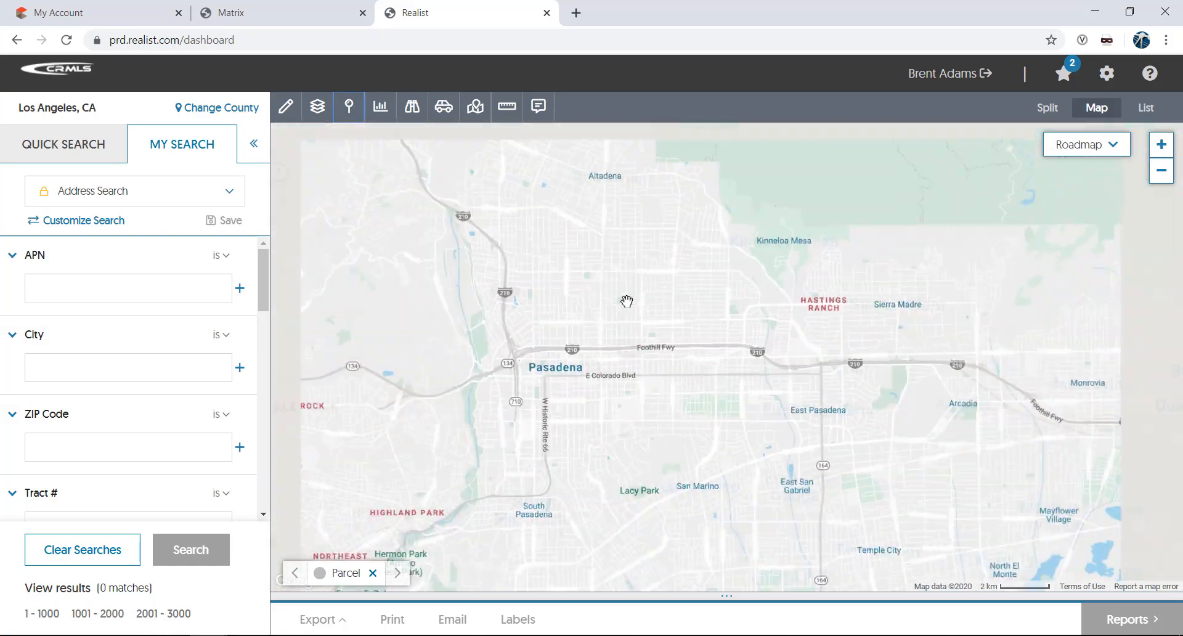
Step: Shade the map by Median Sale Price at Zip Code level with reduced opacity
scroll(down, 3)
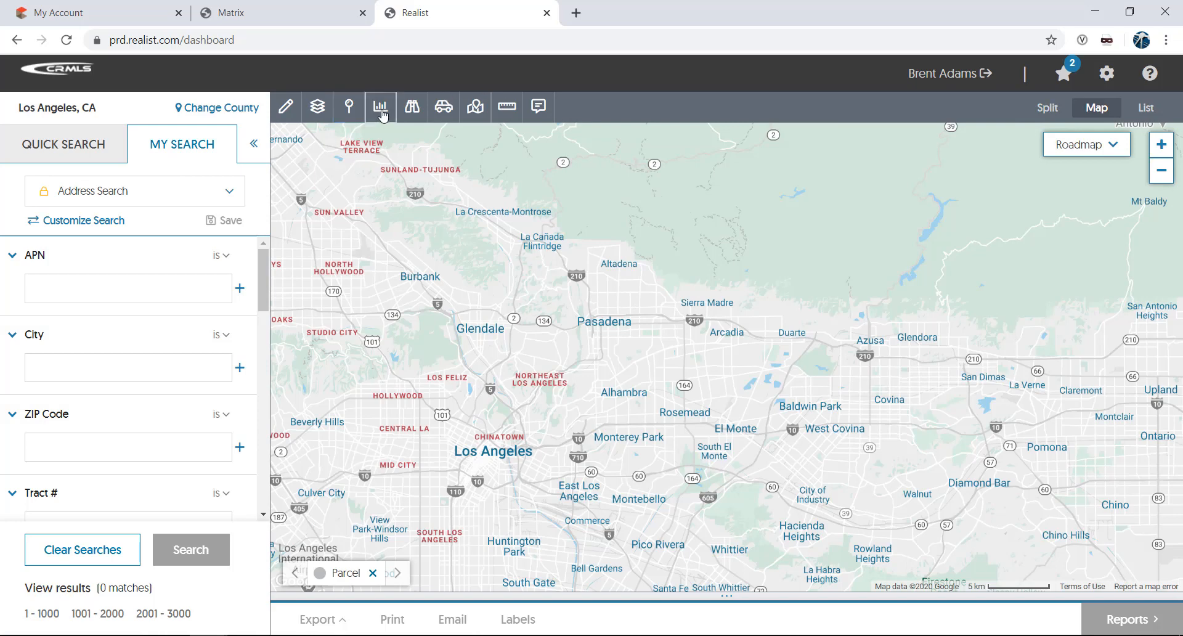
click(380, 107)
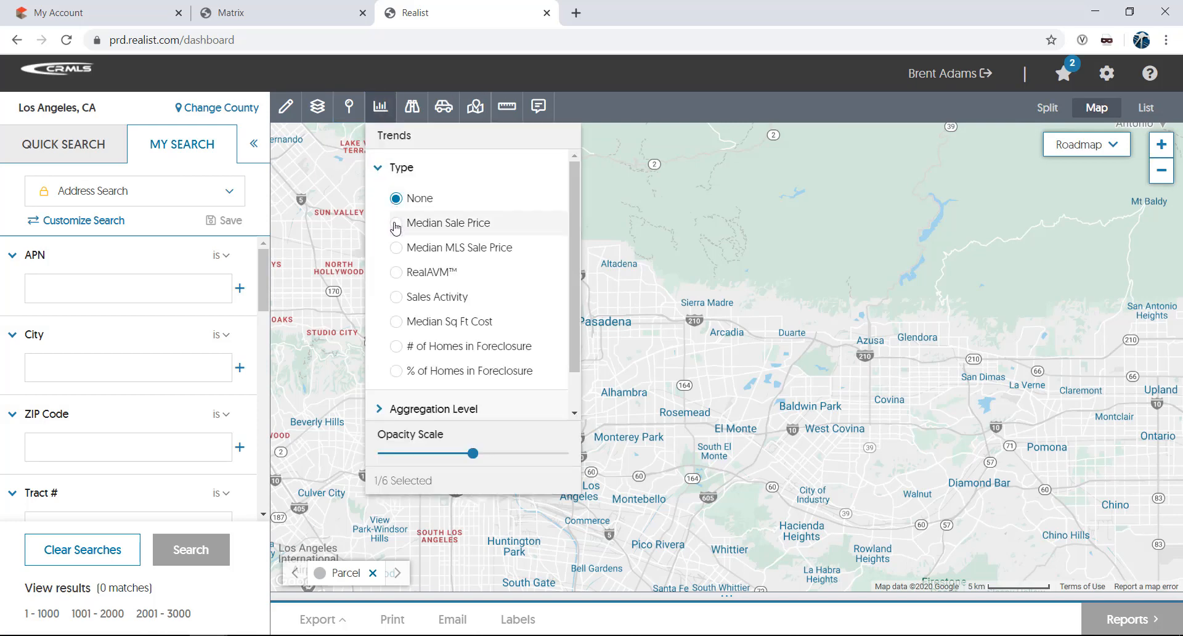
click(396, 223)
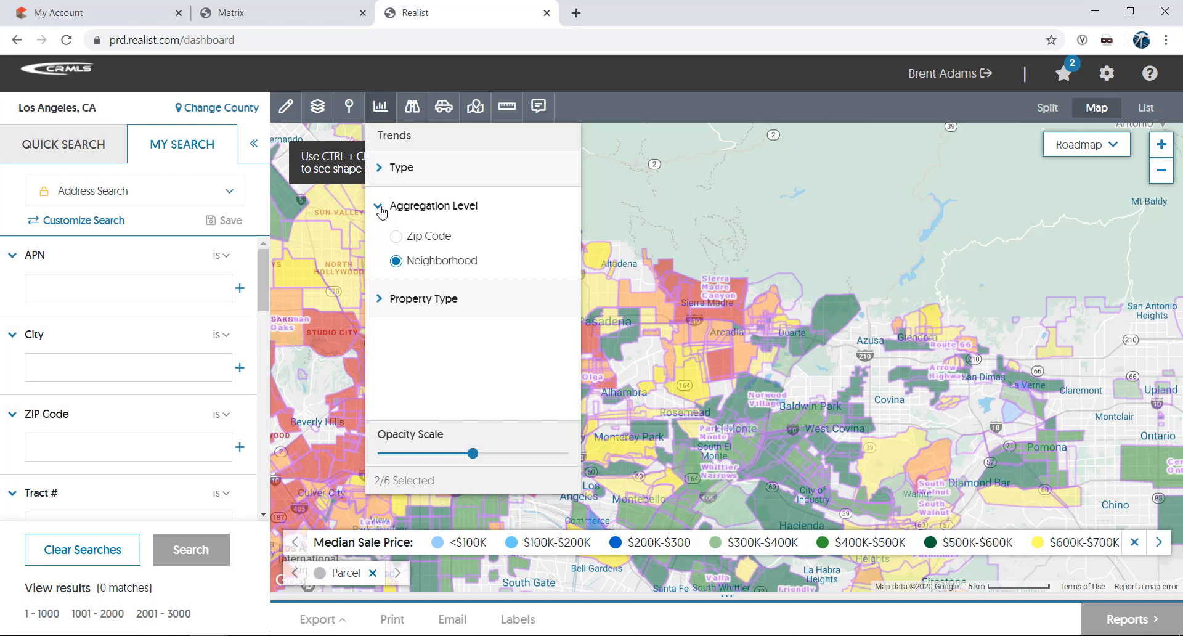
click(396, 236)
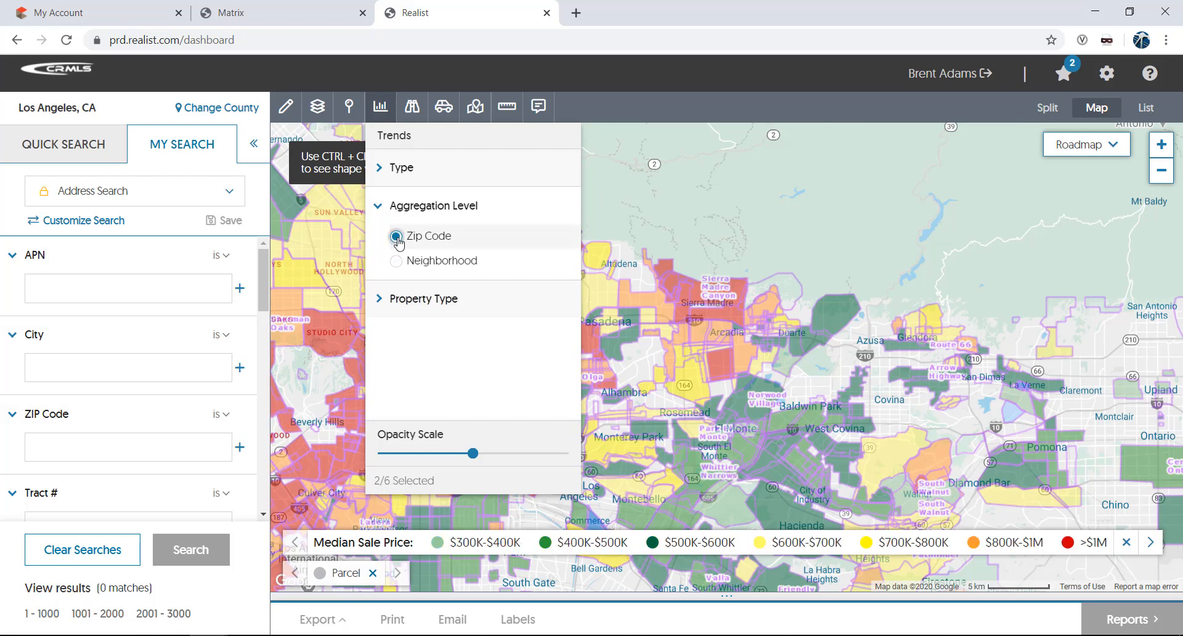
click(396, 236)
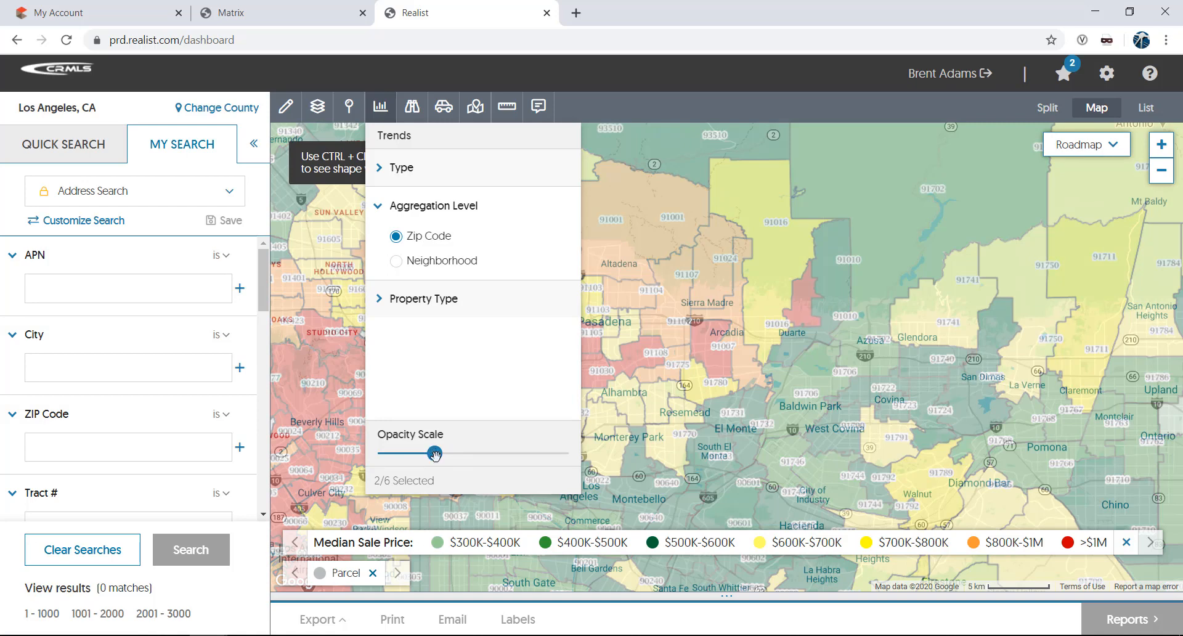
drag(436, 454, 511, 453)
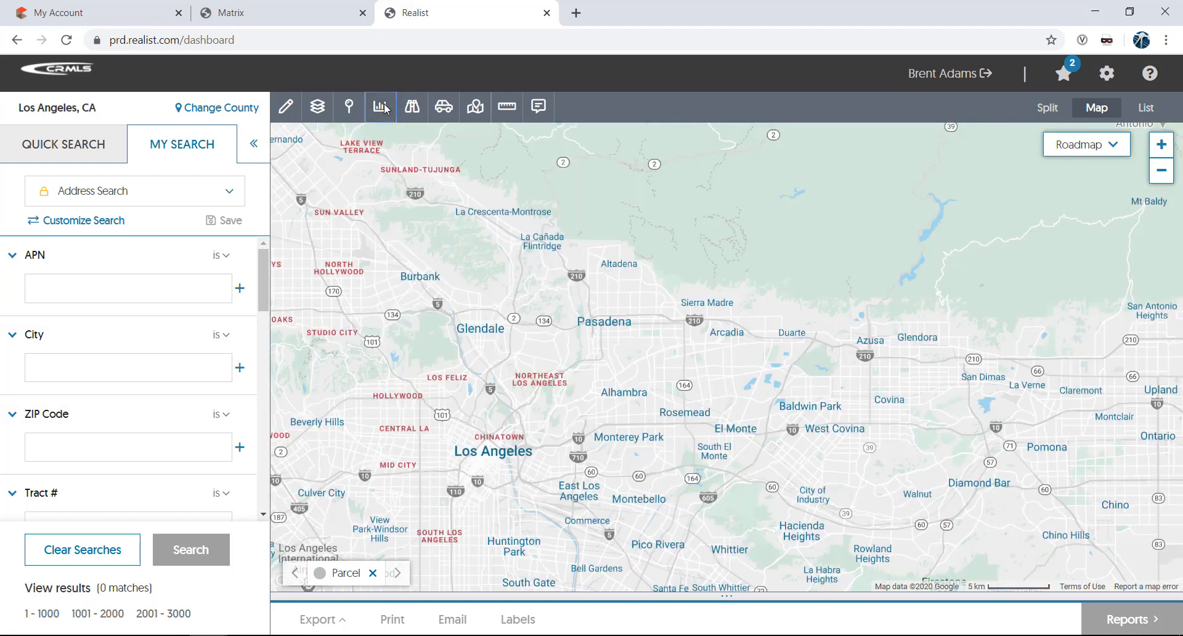
mouse_move(412, 107)
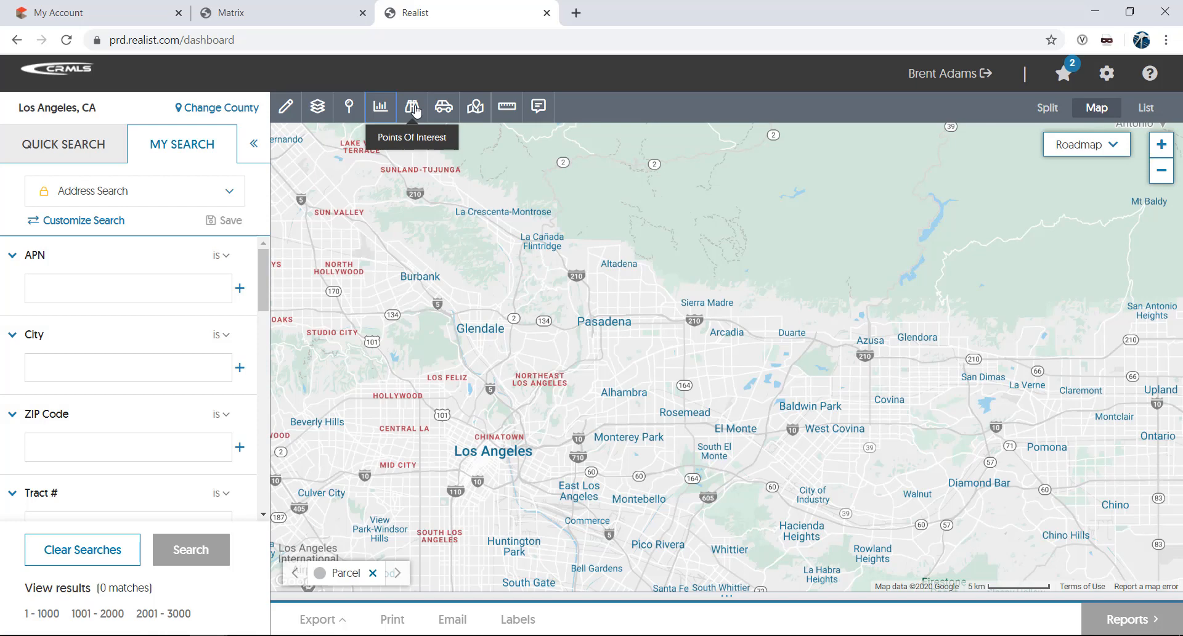
Step: Show points of interest around Pasadena and view the ArcLight Cinemas details
click(411, 107)
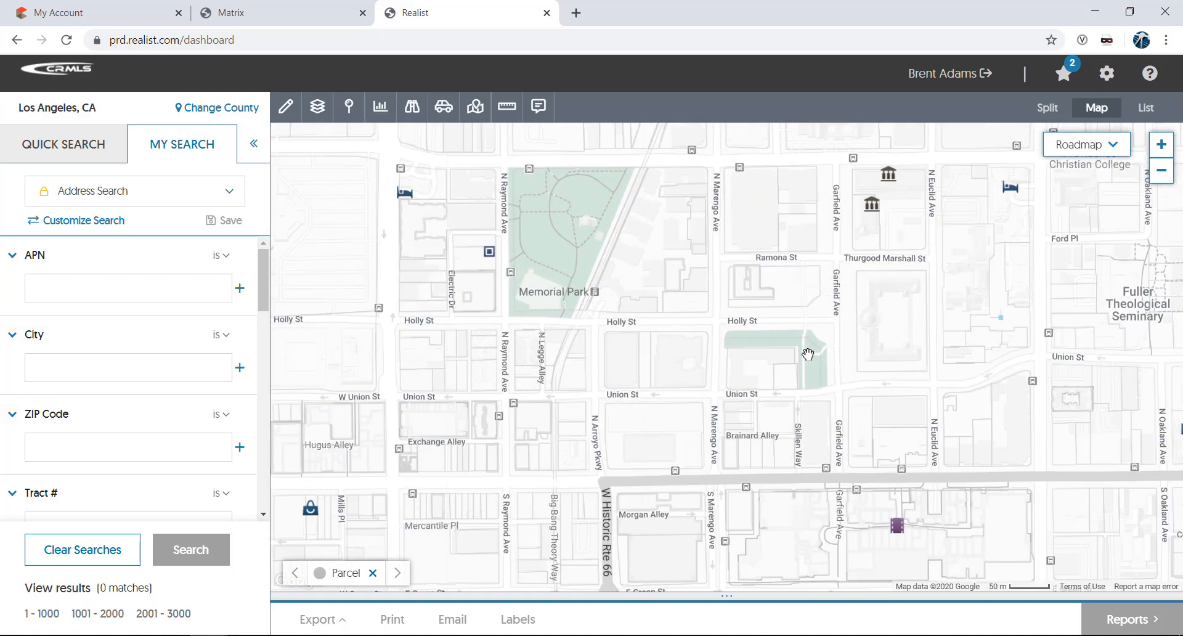
click(896, 525)
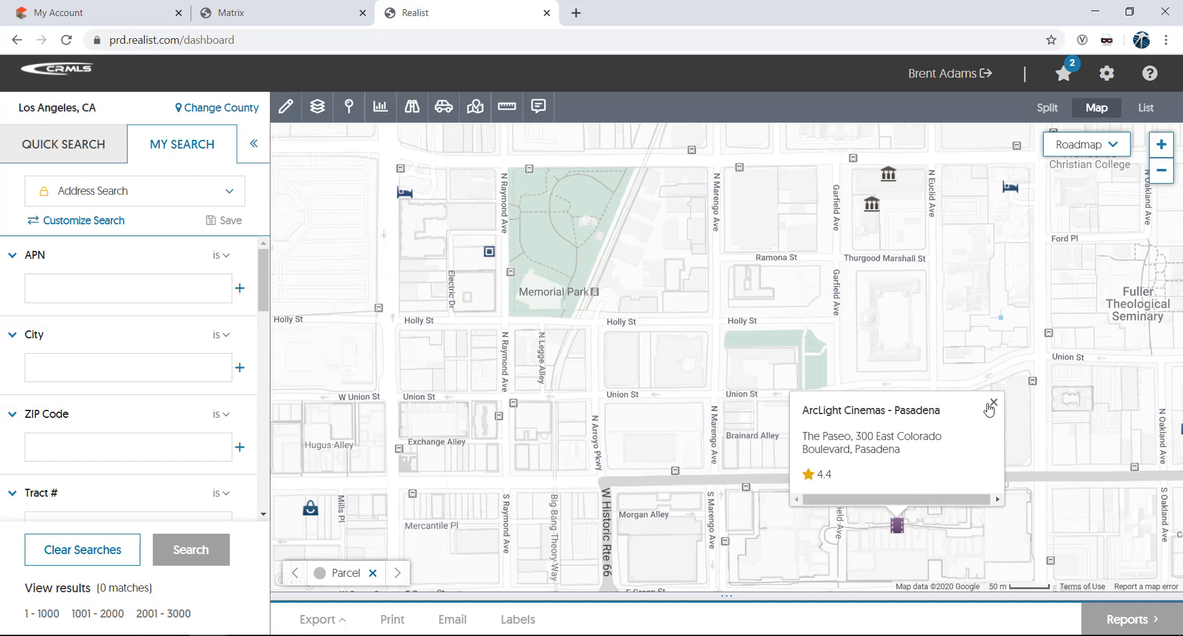
click(444, 107)
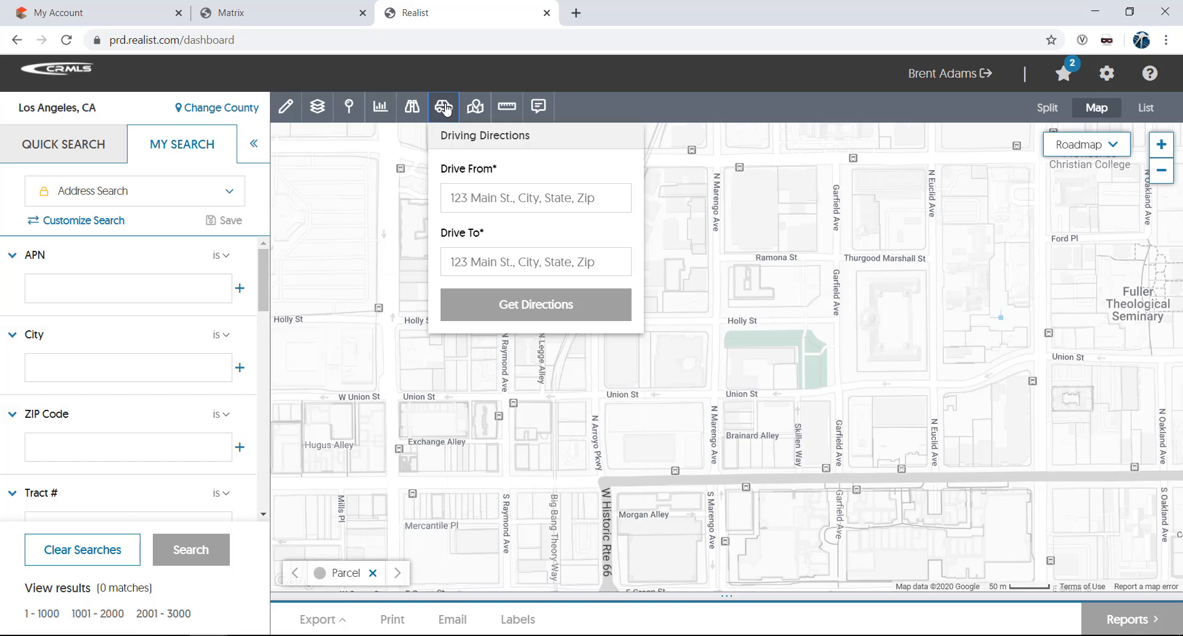
text(820 Arden Road, Pasadena, CA,)
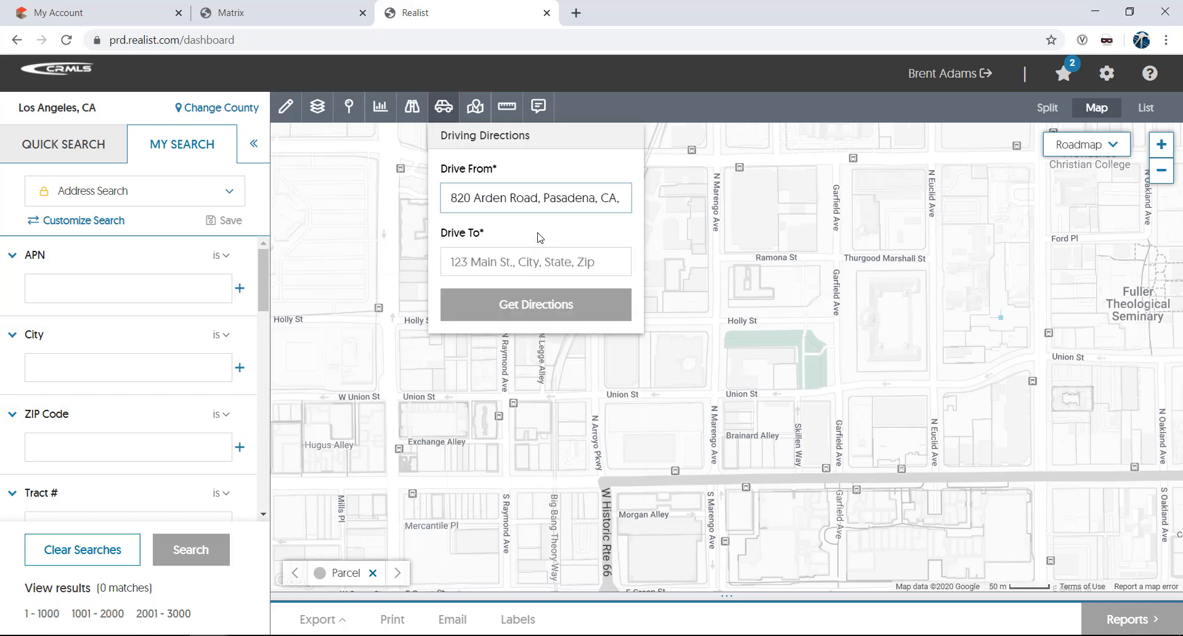
text(rose bwl)
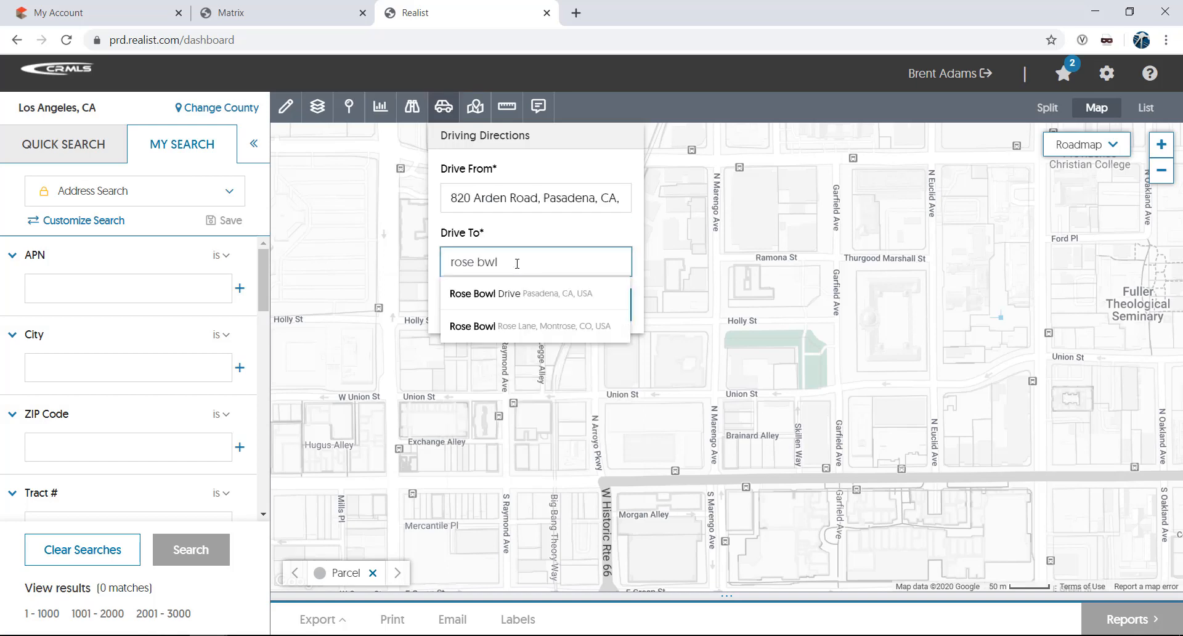
click(505, 294)
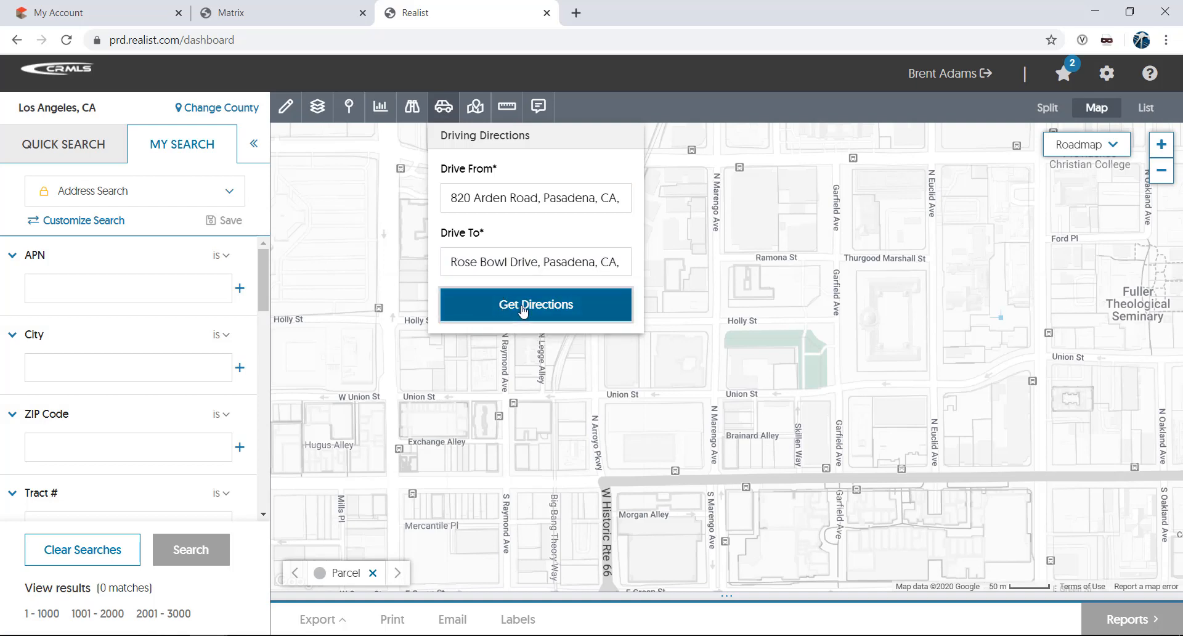
click(536, 304)
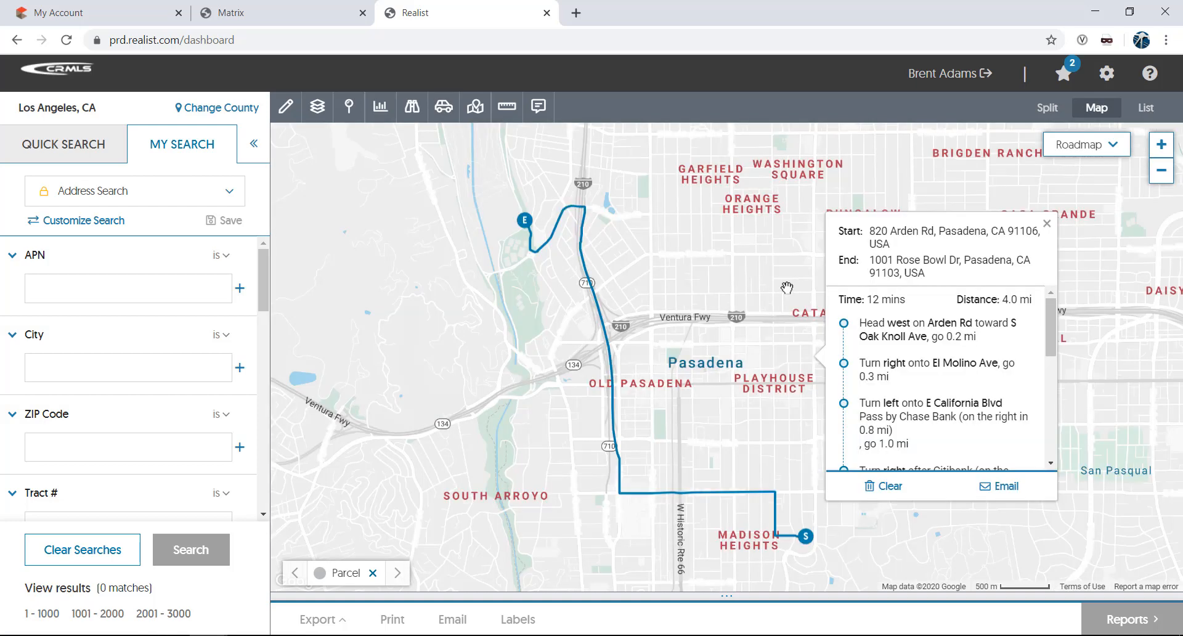
mouse_move(906, 502)
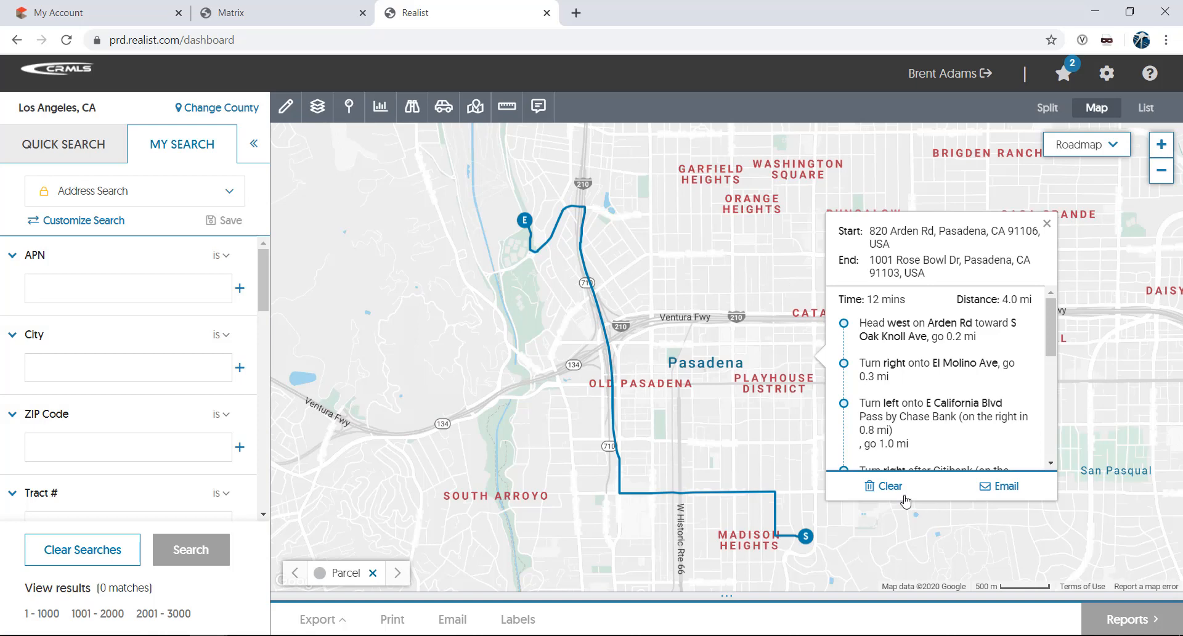
click(475, 107)
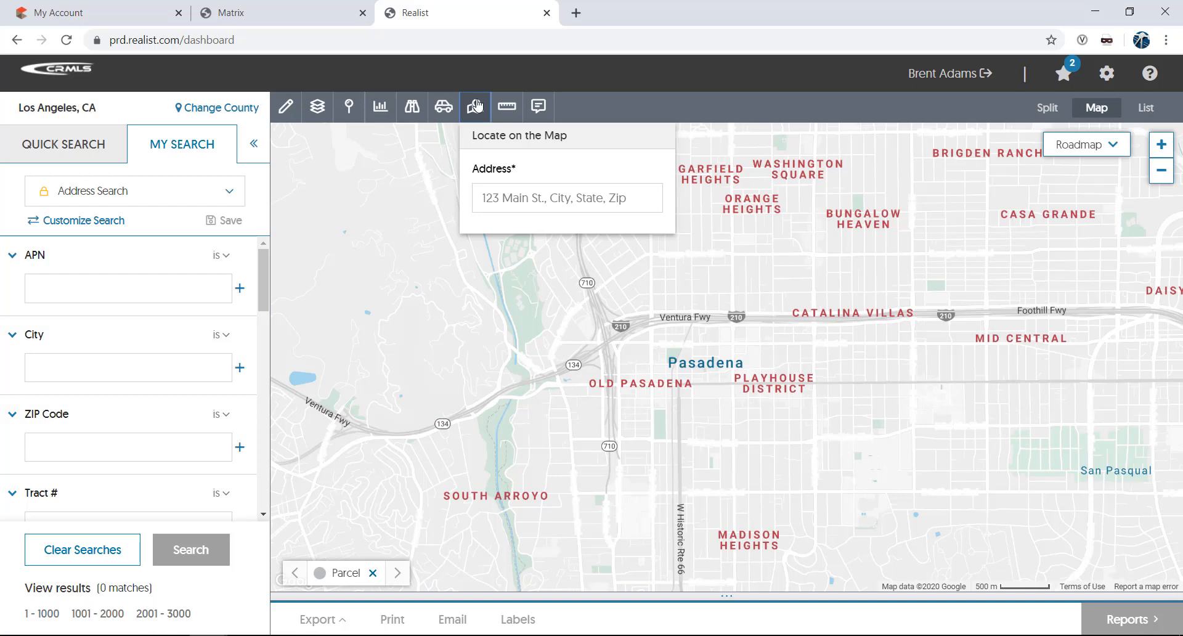
Step: Locate the Rose Bowl on satellite imagery and delete the 0.47-mile measure line
text(rose bow)
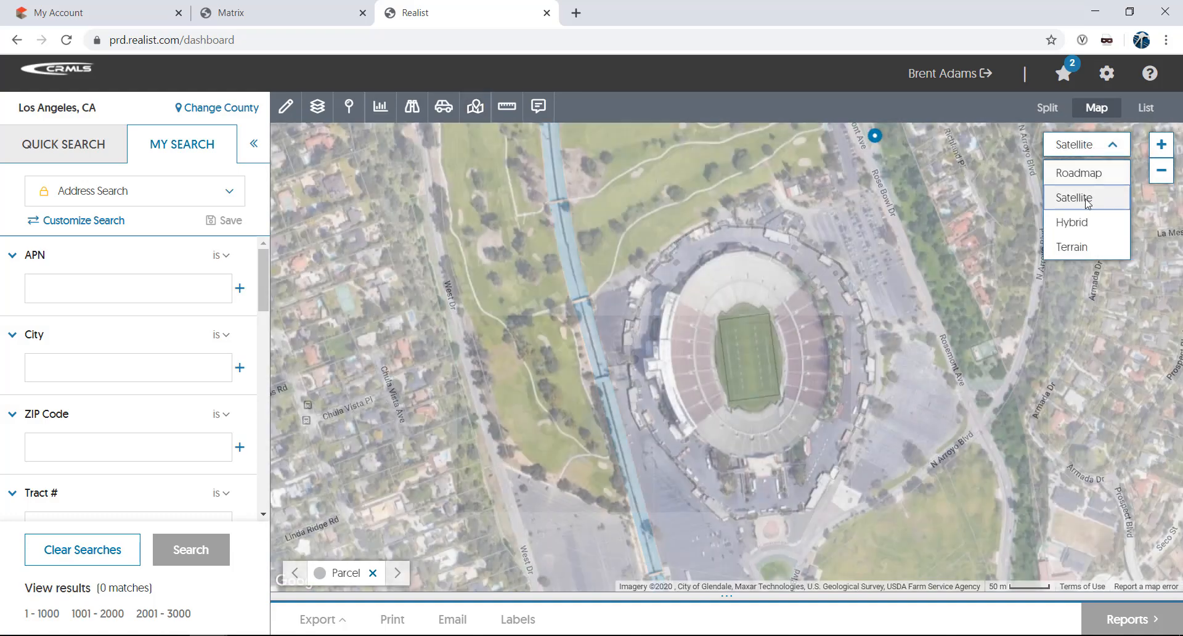
click(1073, 198)
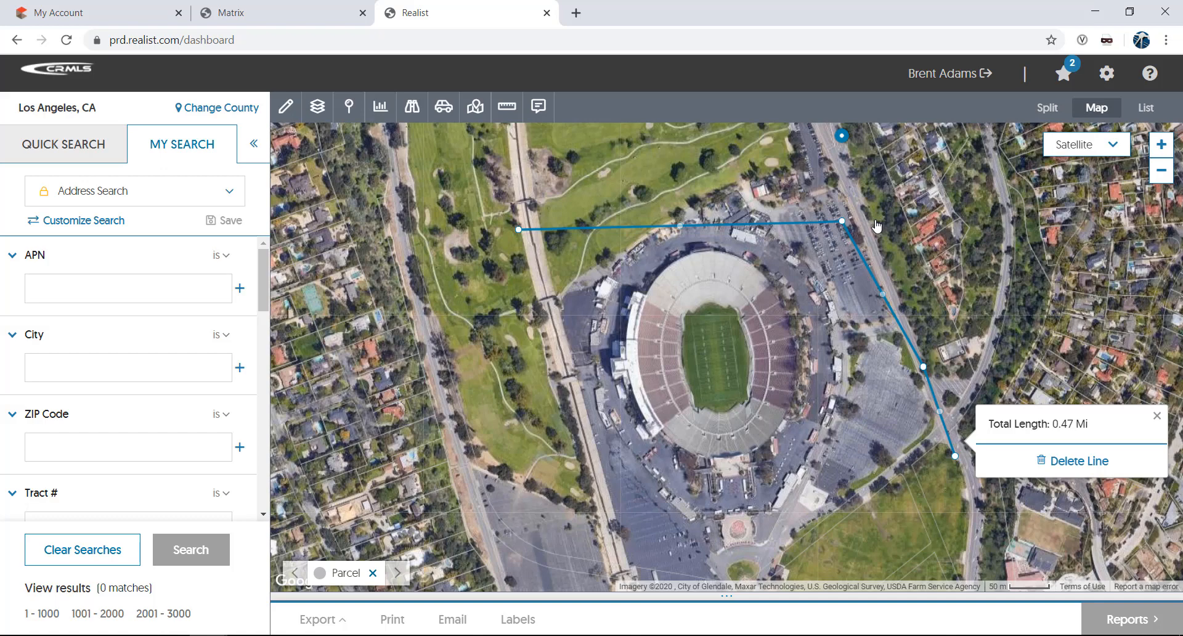
click(1080, 461)
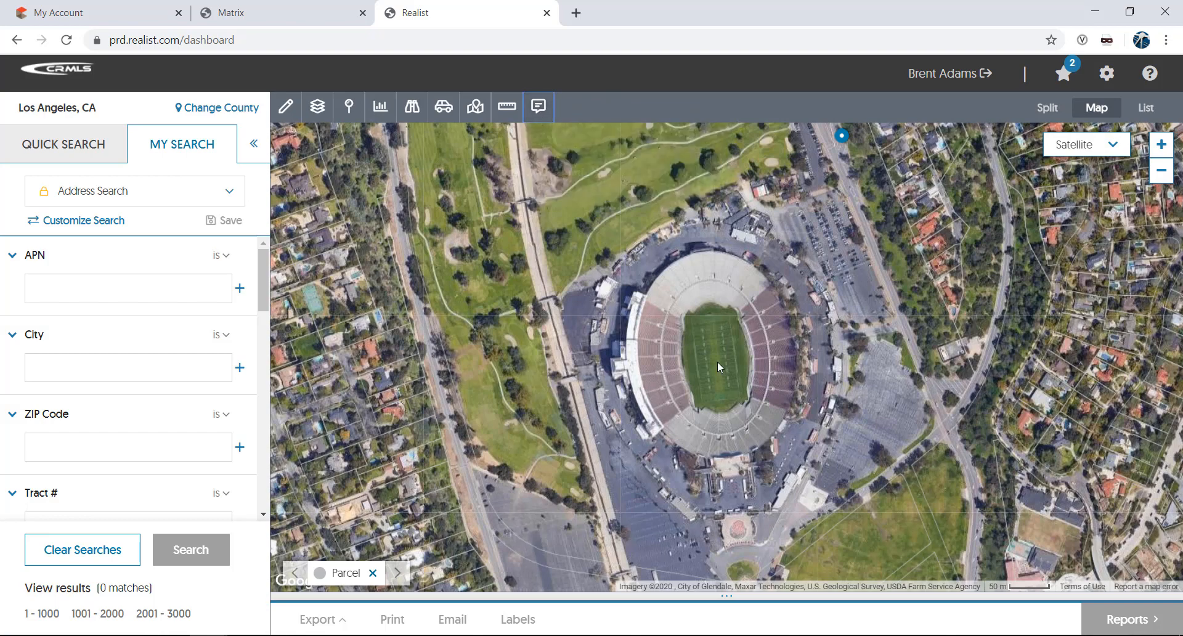
Step: Annotate the stadium as 'The Rose Bowl' and Quick Search for 820 Arden Rd
click(716, 373)
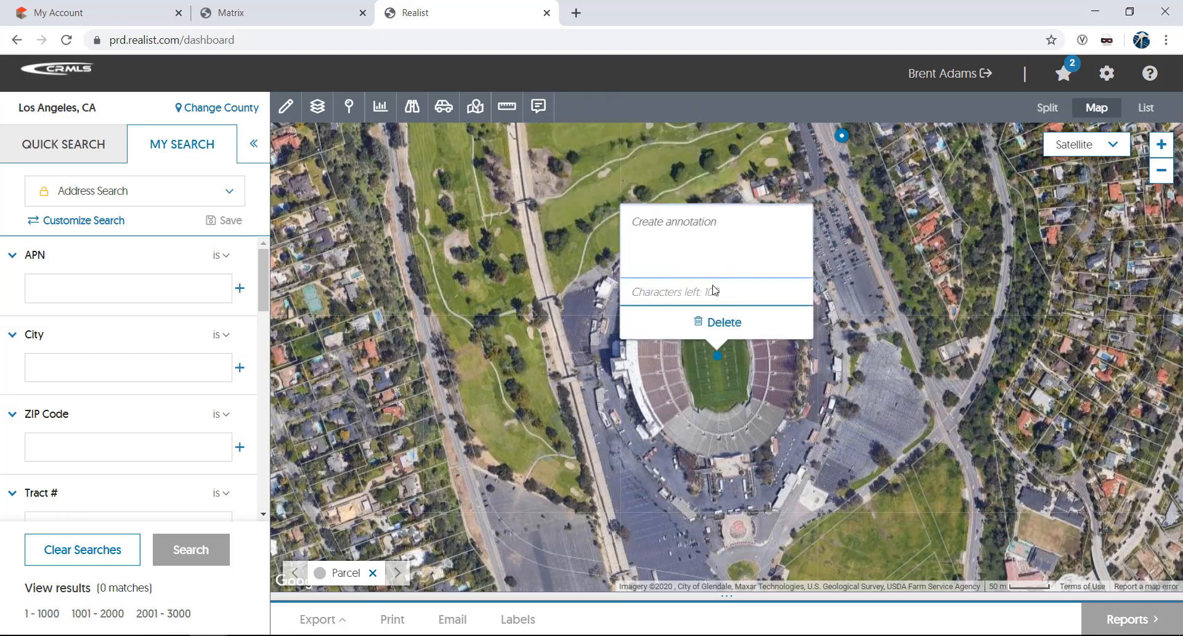
click(64, 144)
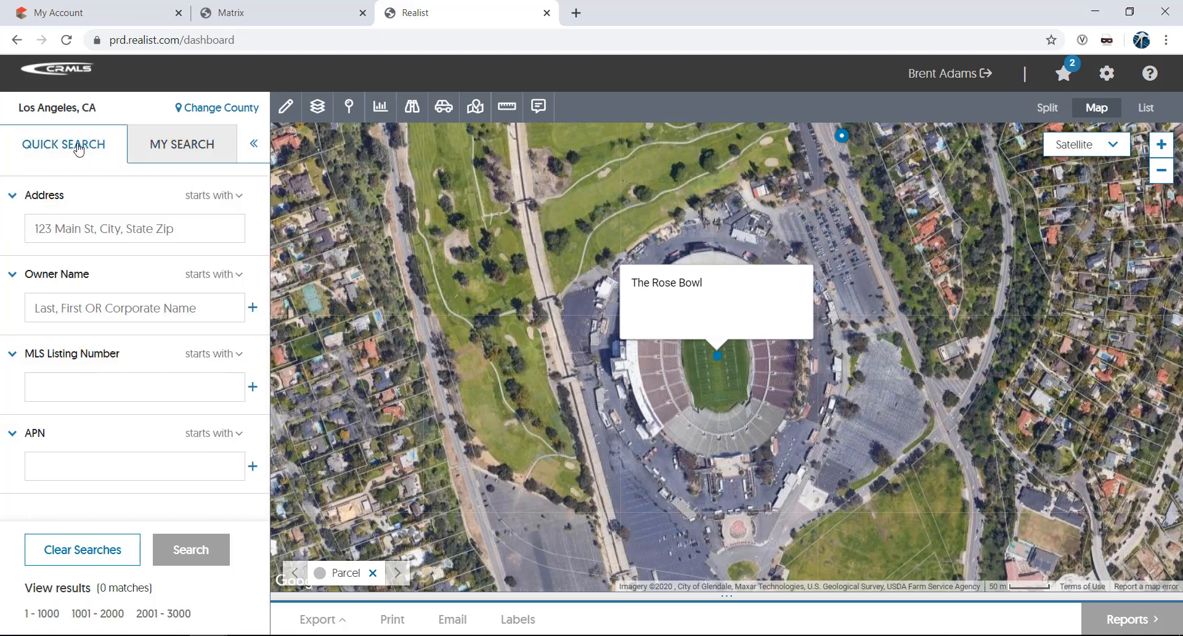
text(820 Arden Rd)
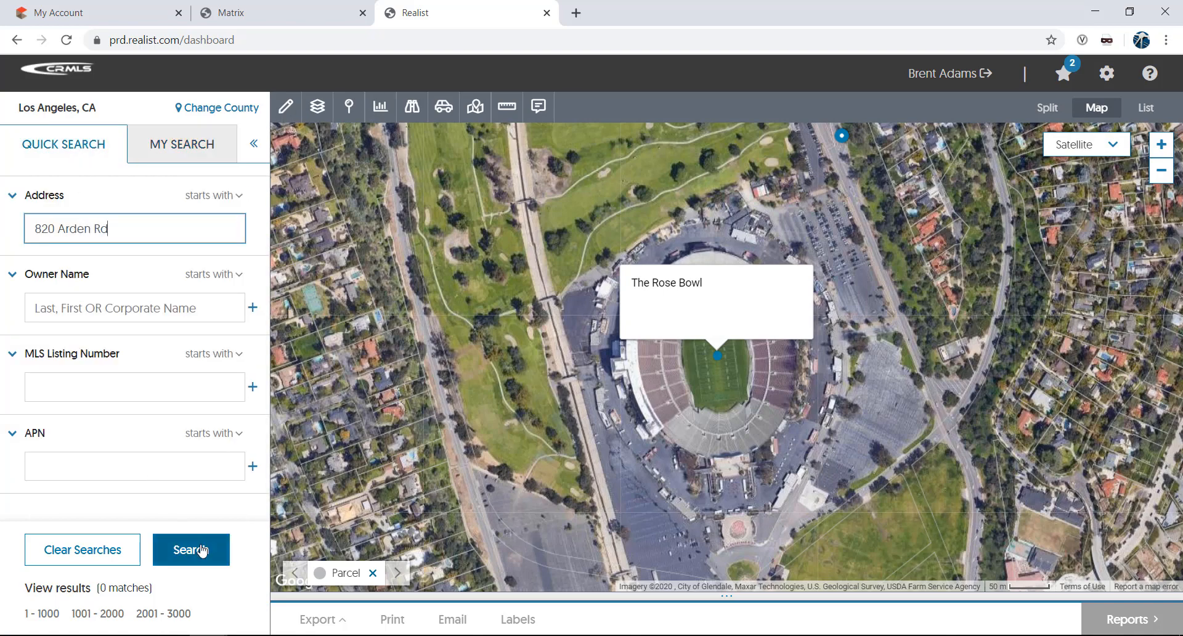
click(191, 549)
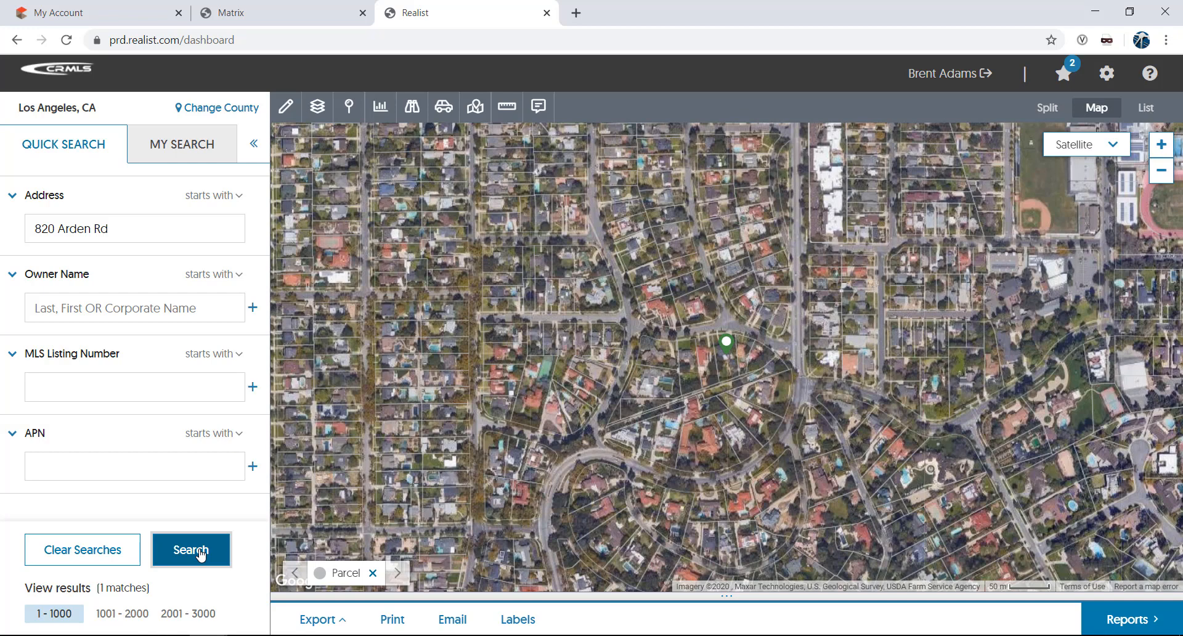
click(392, 620)
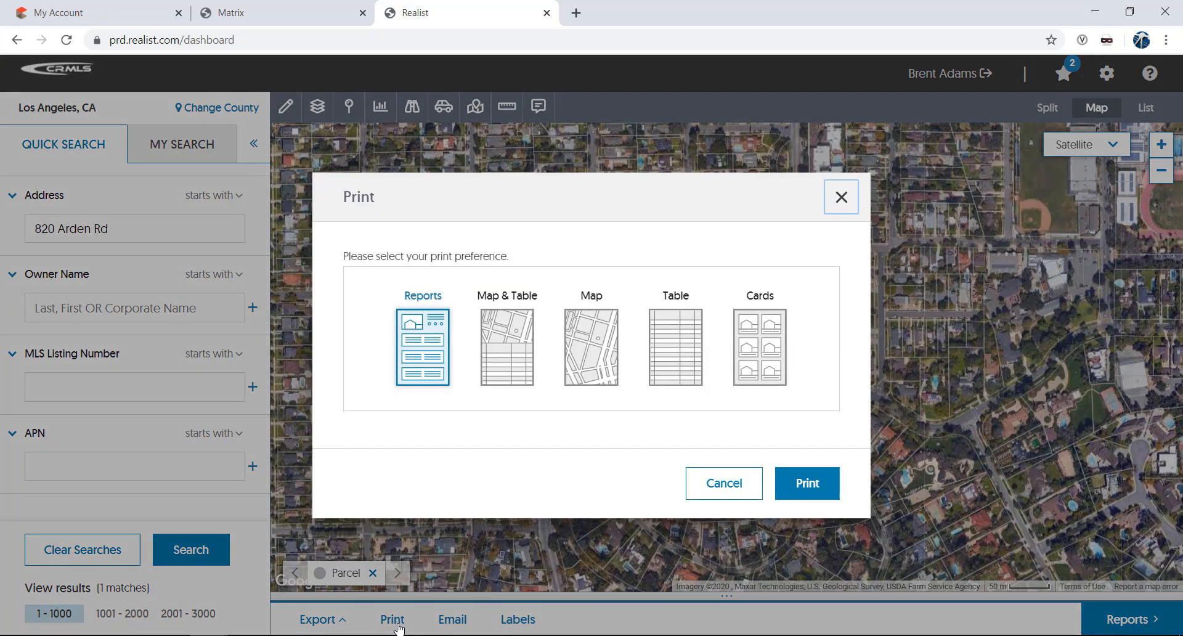
click(591, 346)
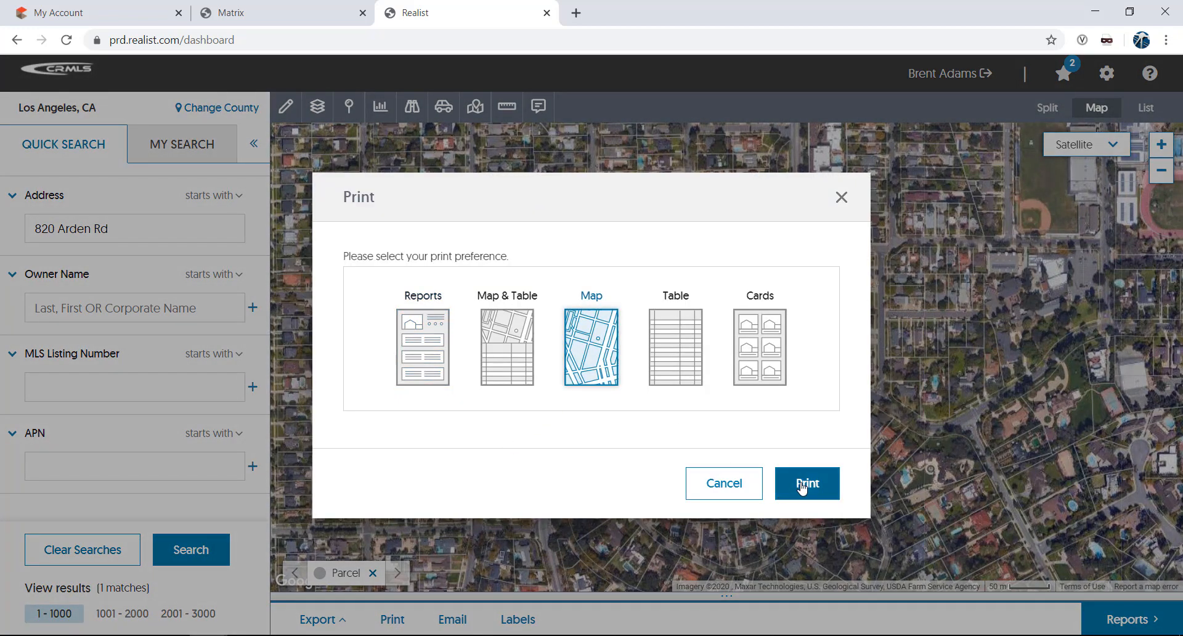
click(807, 483)
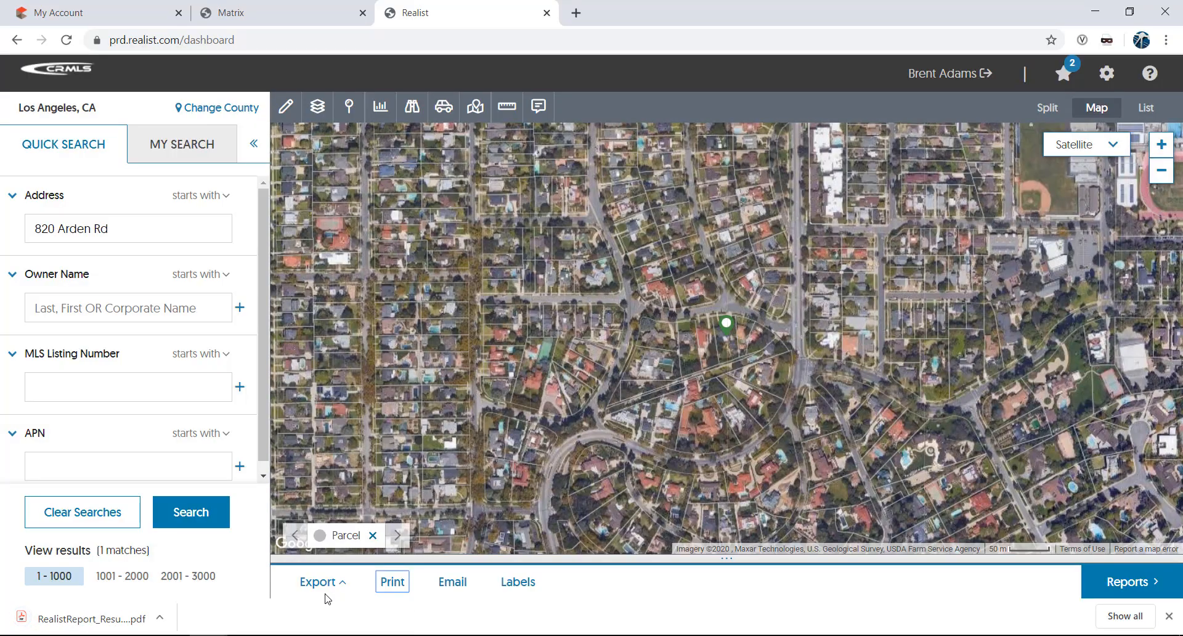
click(163, 614)
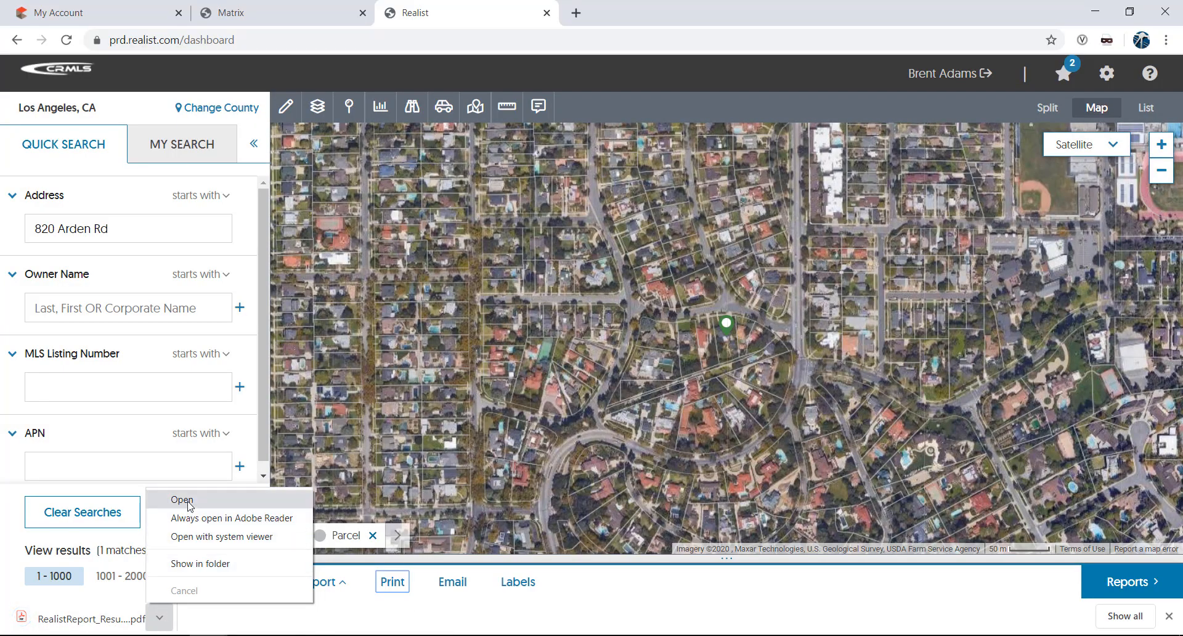
click(182, 500)
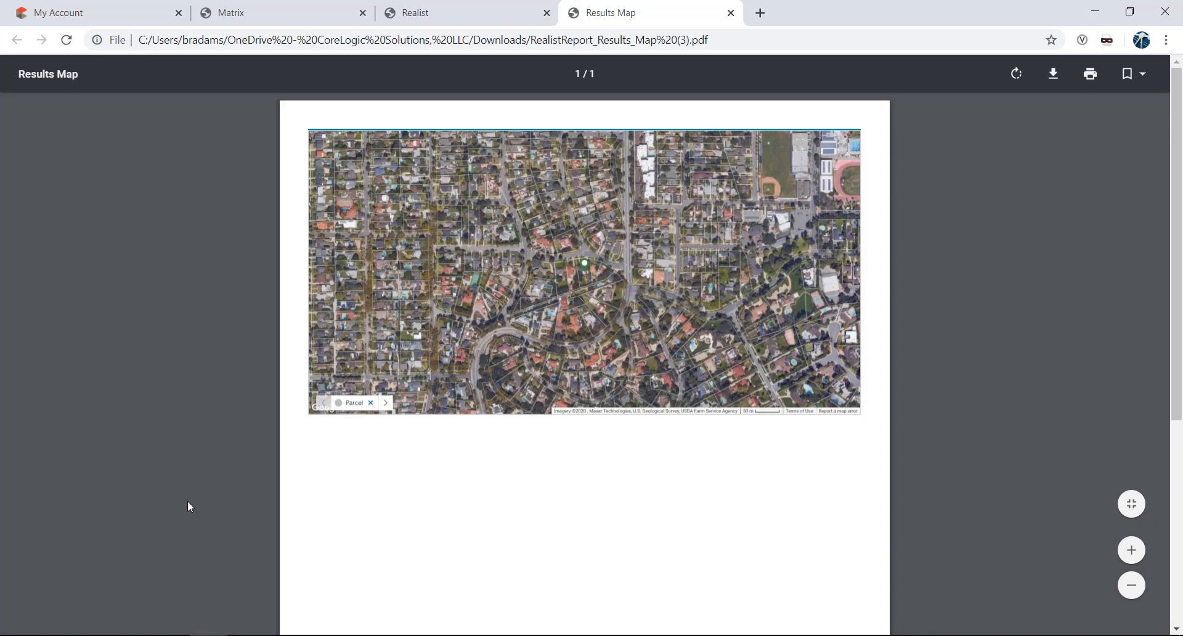
mouse_move(730, 12)
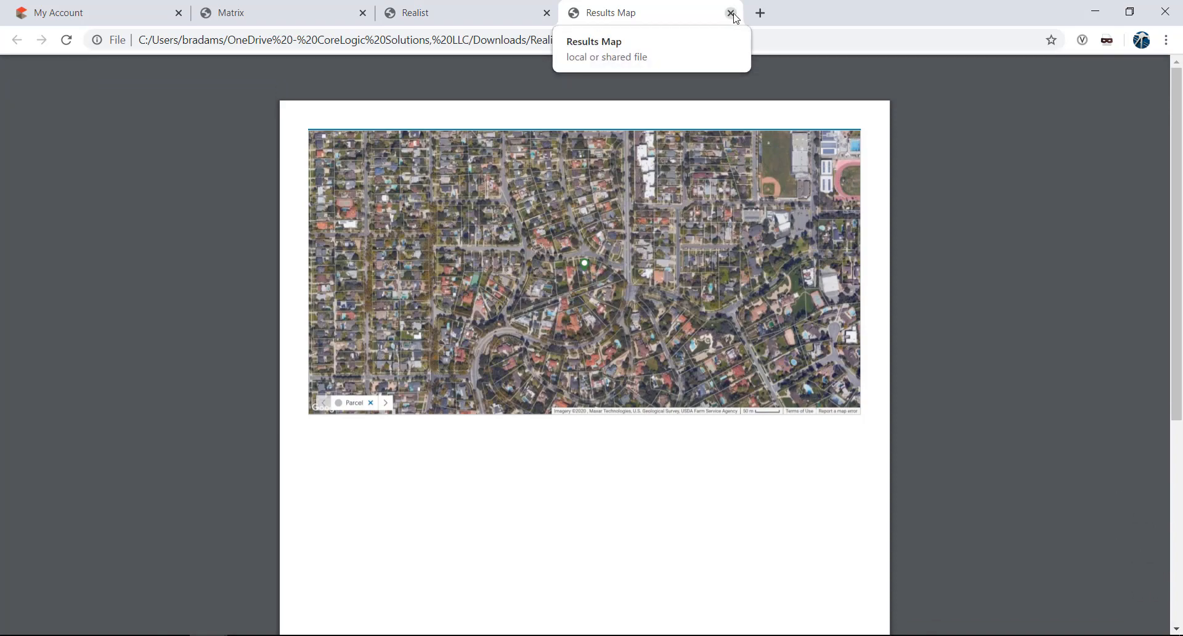
click(731, 12)
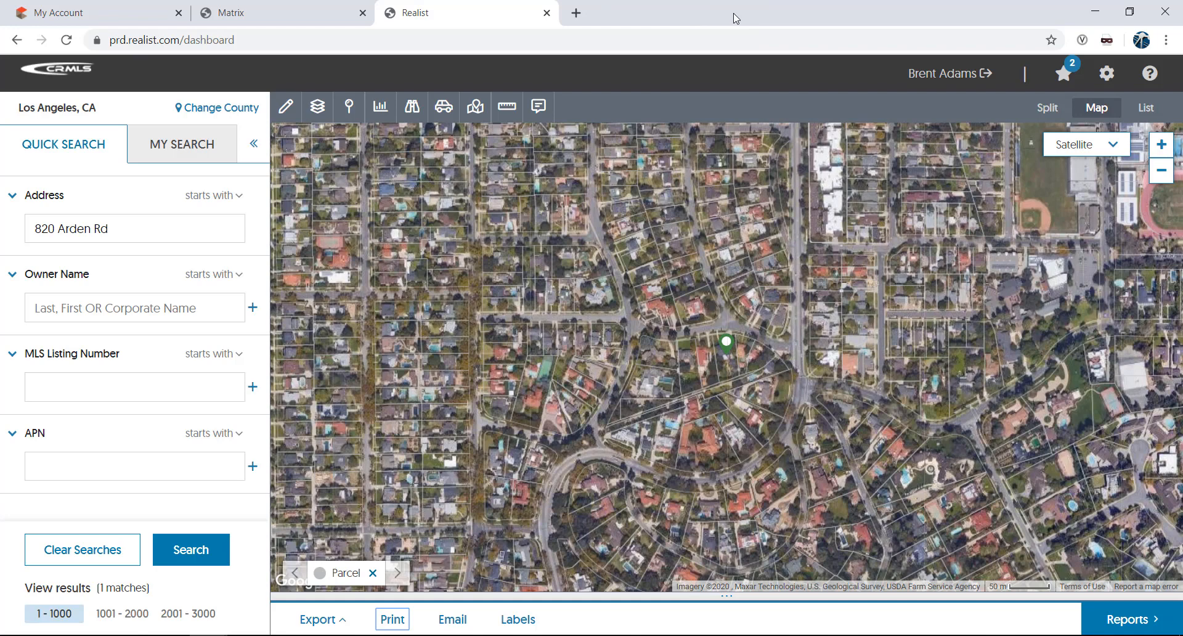